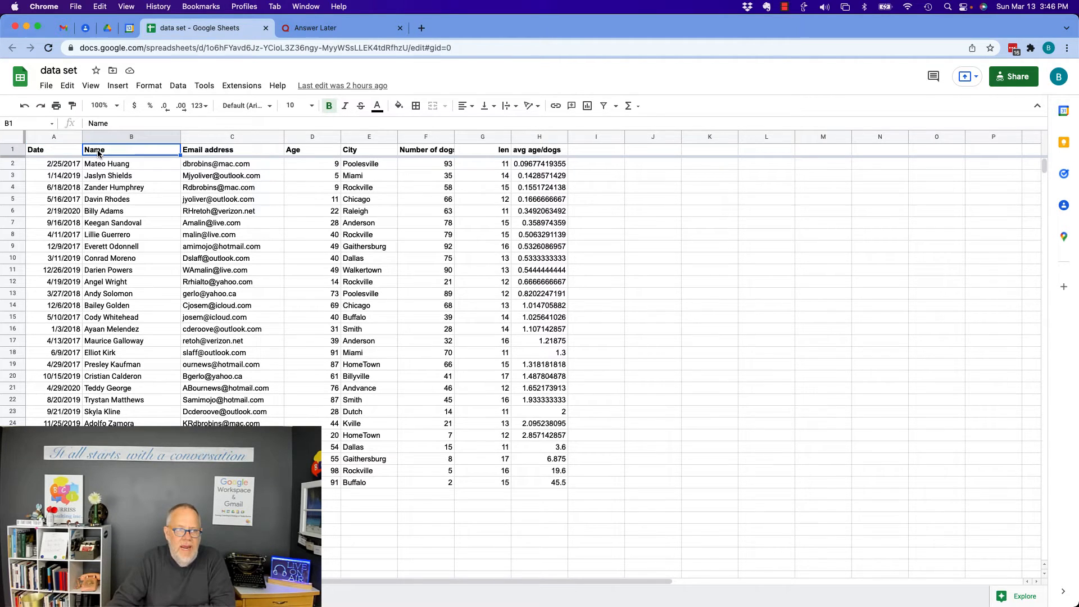
- Select the Email address header cell in the data set sheet
click(231, 150)
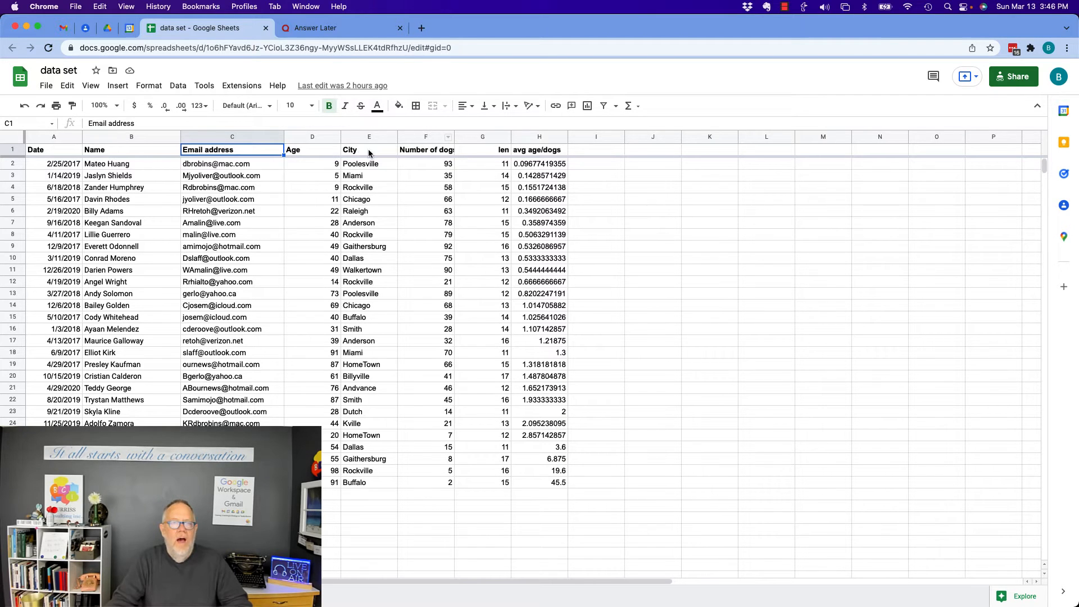
mouse_move(487, 146)
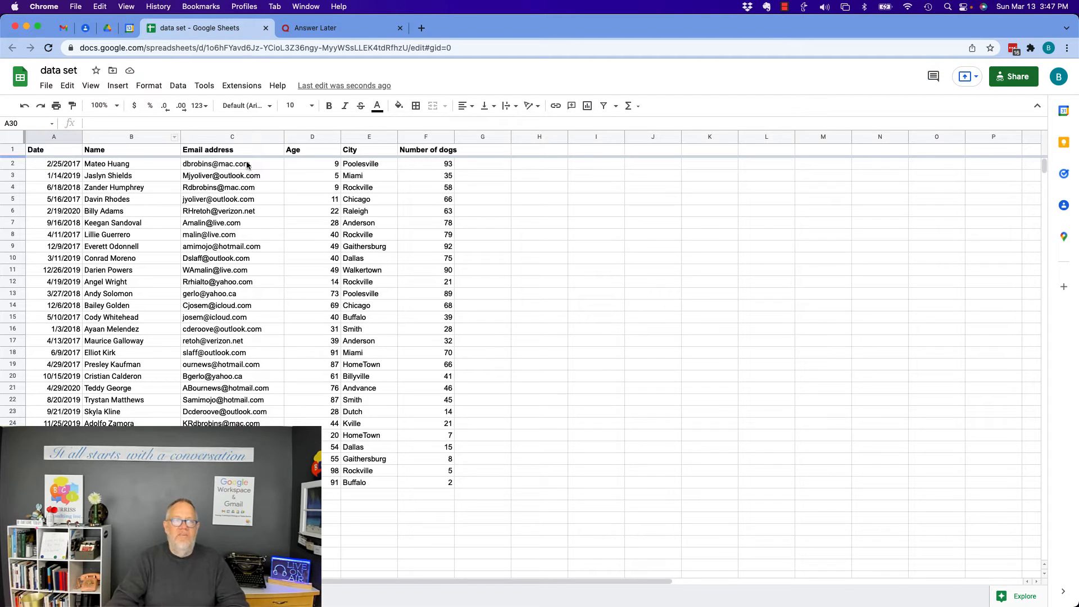
- Create a form from the sheet titled 'Friends of Animals', described 'Collecting data on friends of animals'
click(204, 85)
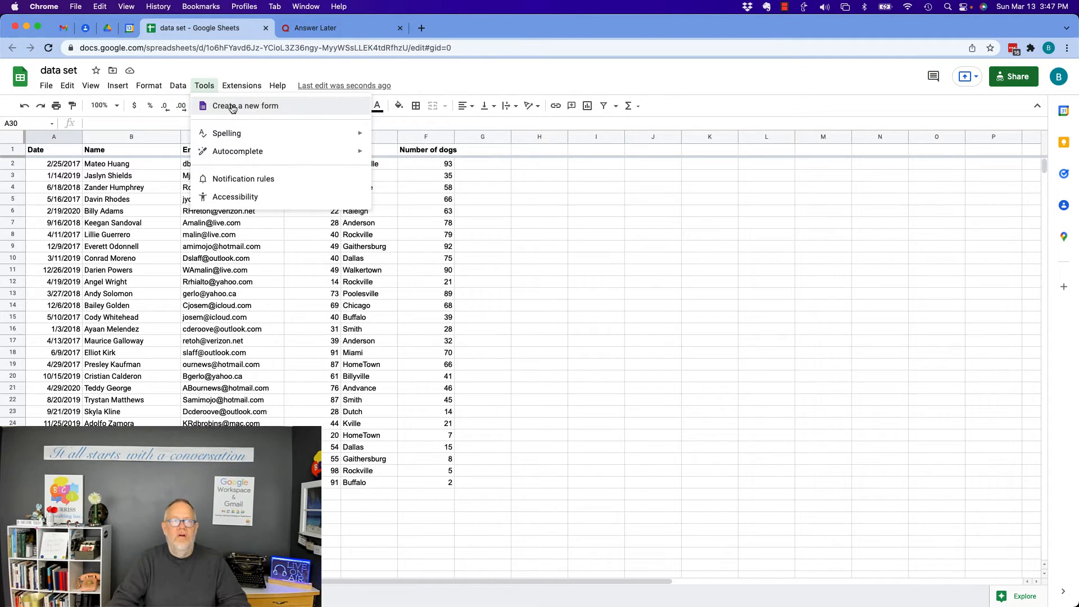
click(245, 105)
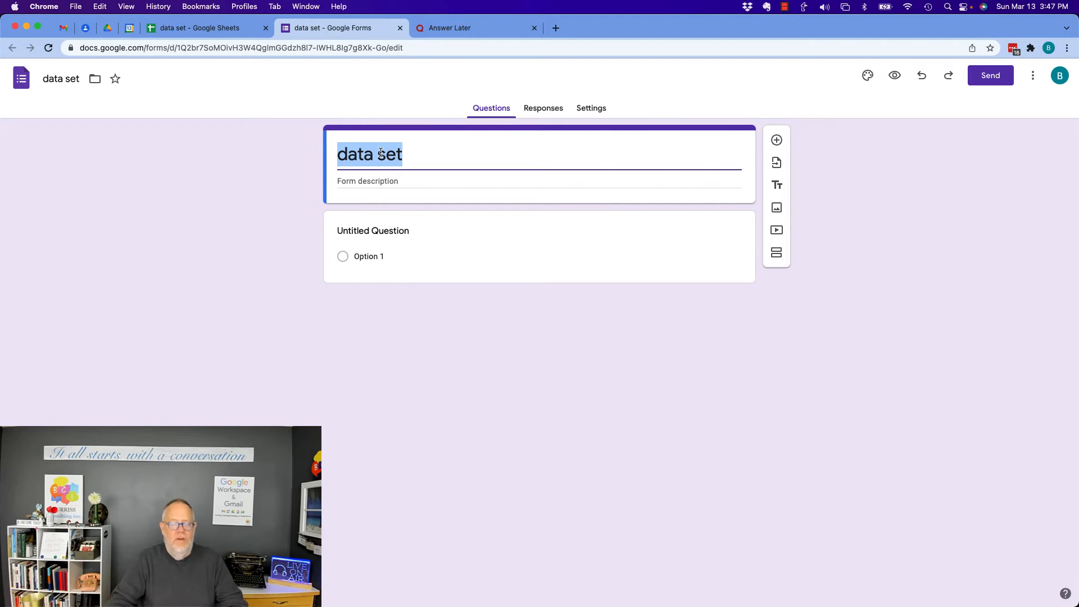
text(Friends of Animals)
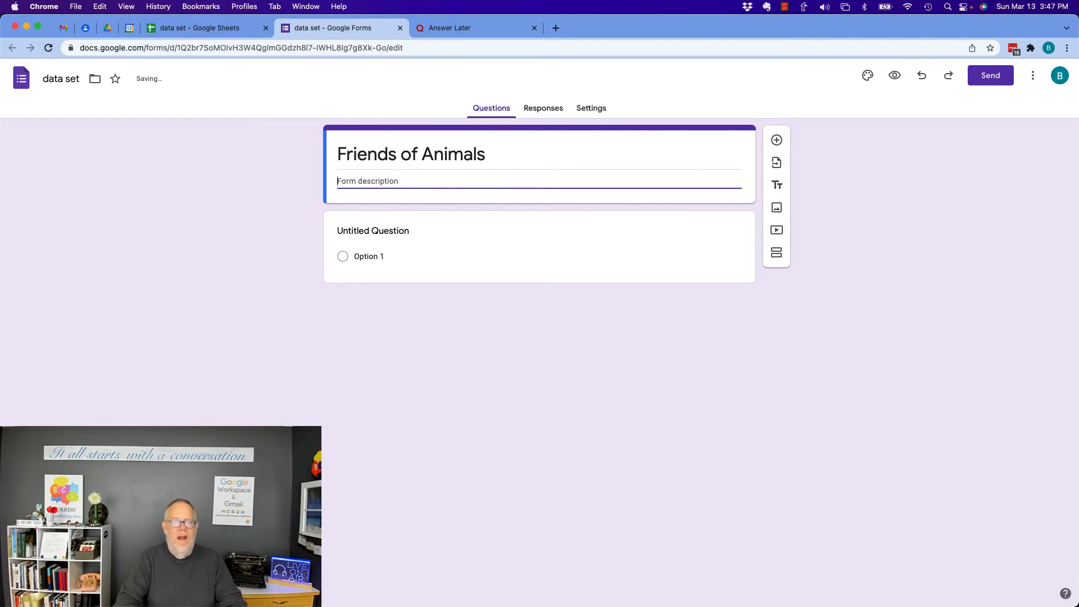
text(Collecting data on friends of animals)
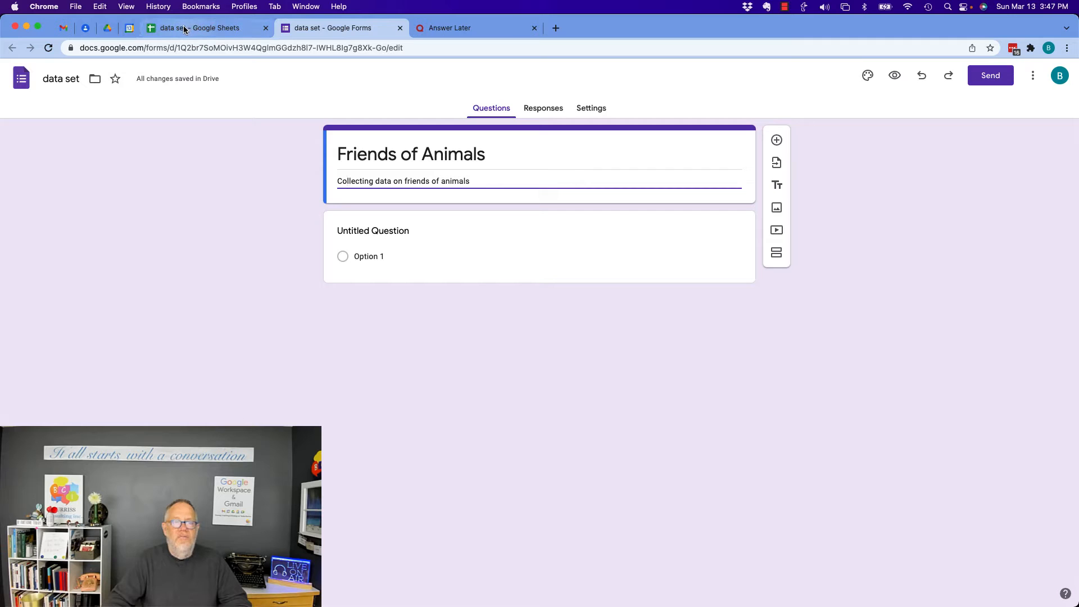
- After checking the sheet headers, make the first question a required Date question
click(200, 27)
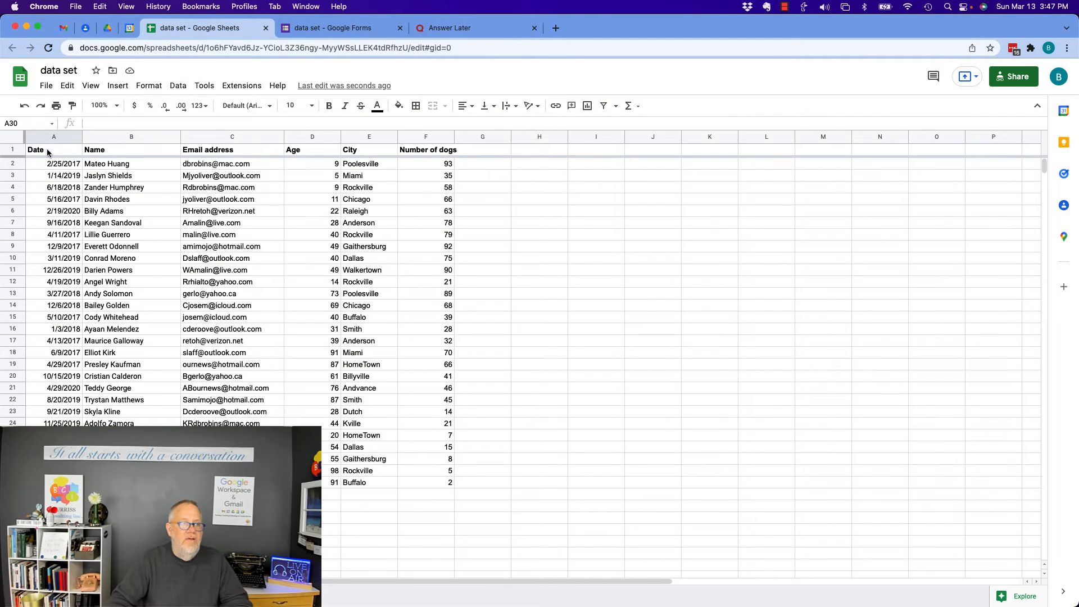
click(332, 27)
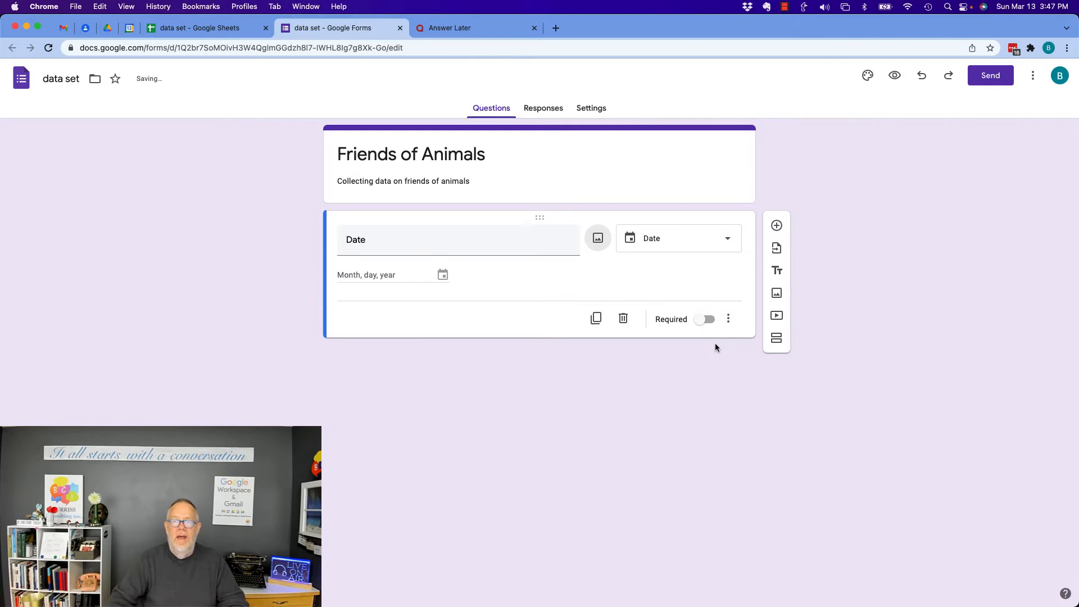
click(356, 239)
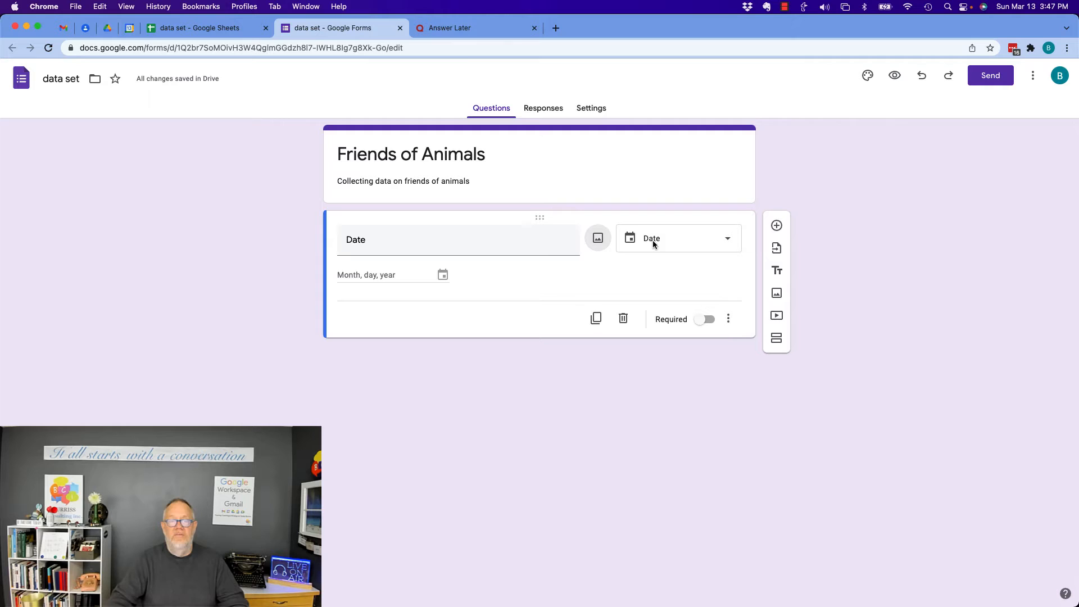
mouse_move(370, 279)
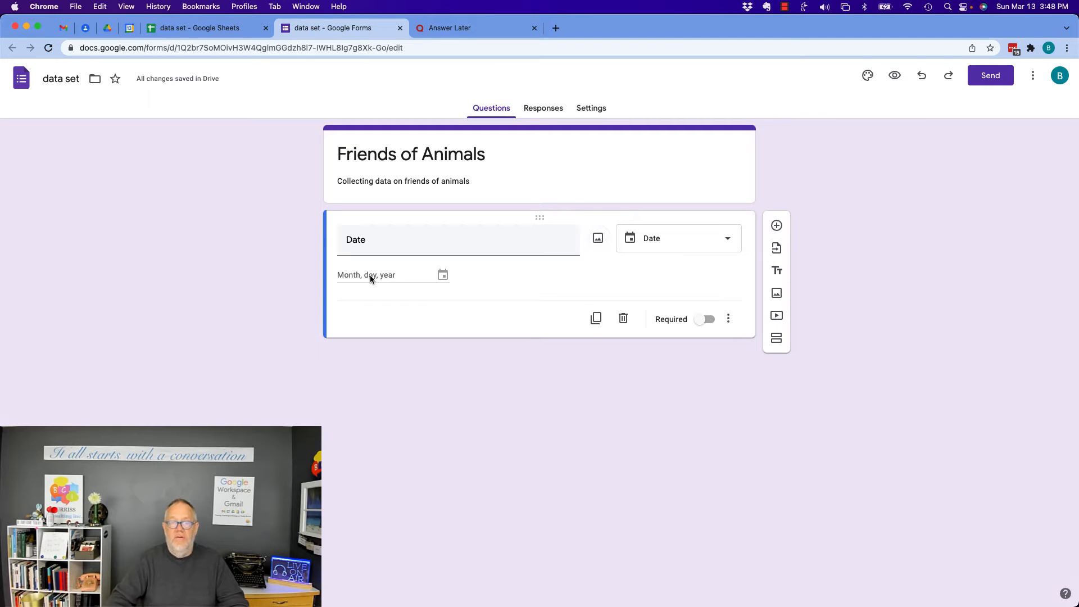
click(705, 318)
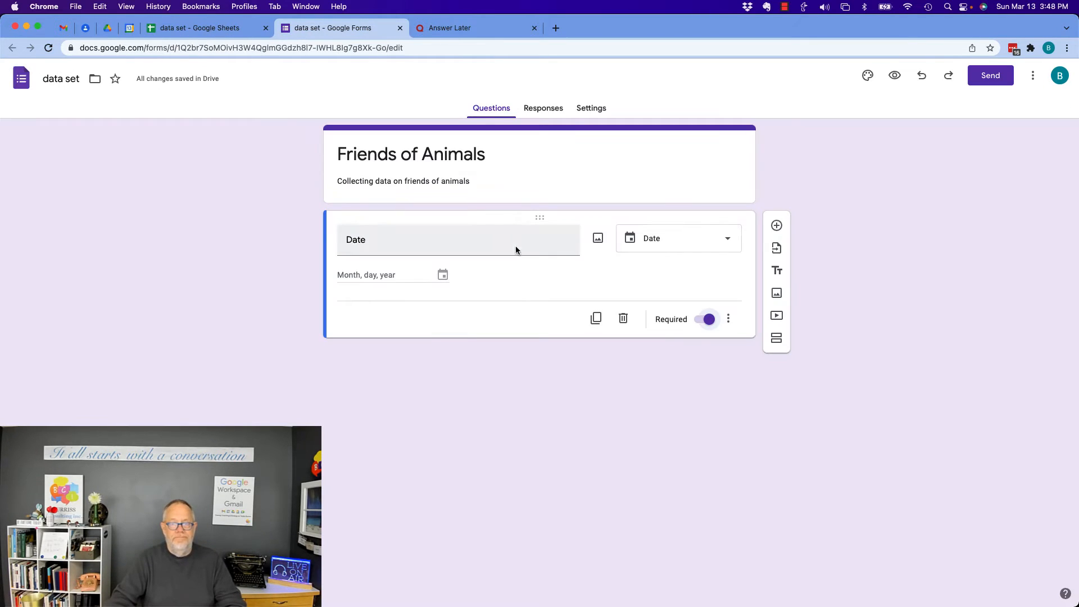
mouse_move(776, 292)
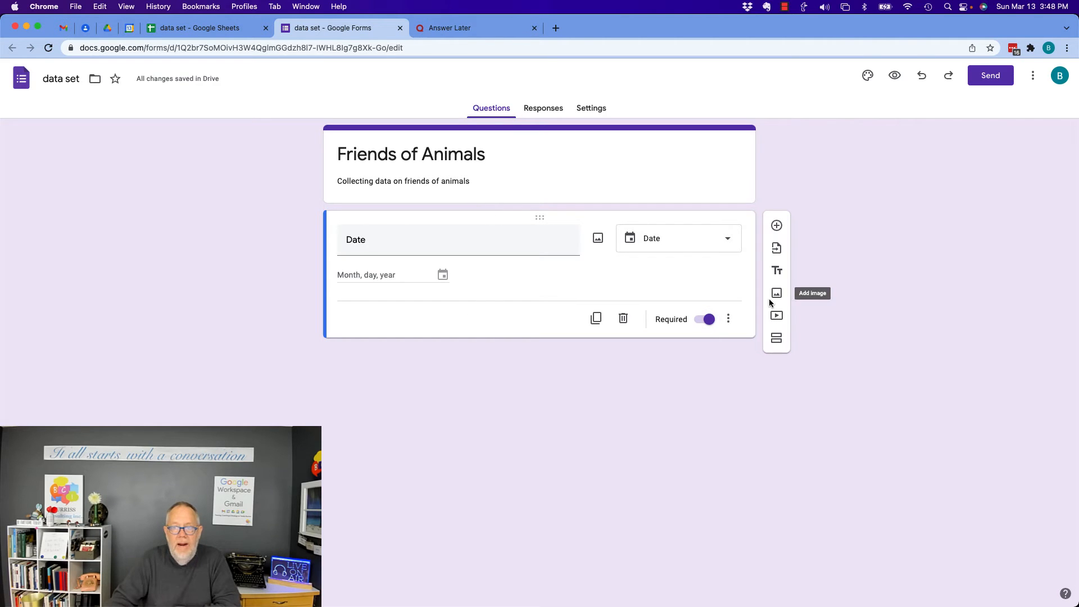
- Add a short-answer question titled Name after the Date question
click(777, 225)
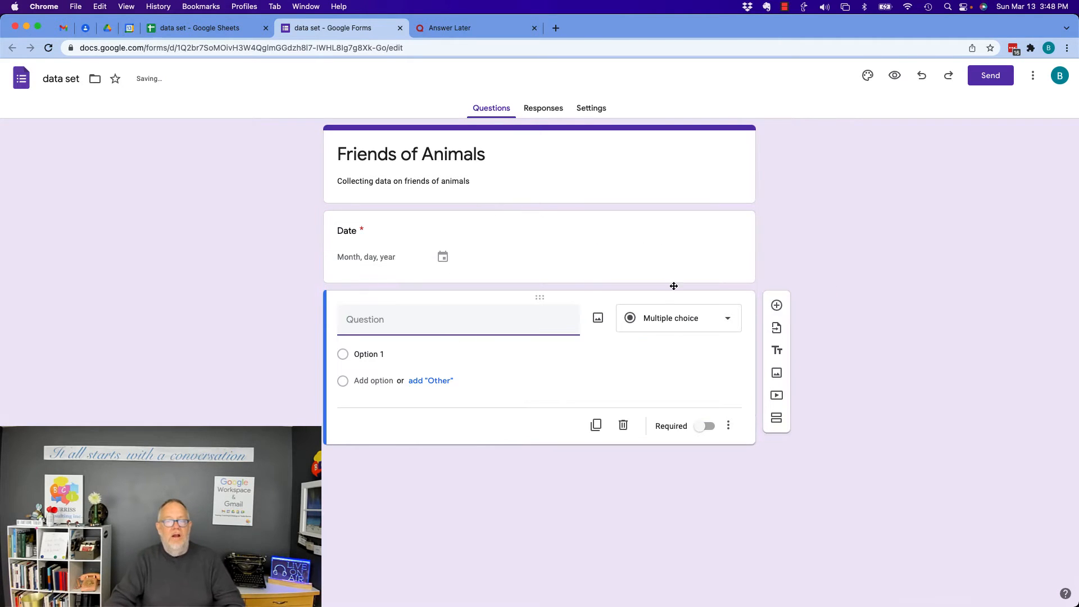
click(677, 317)
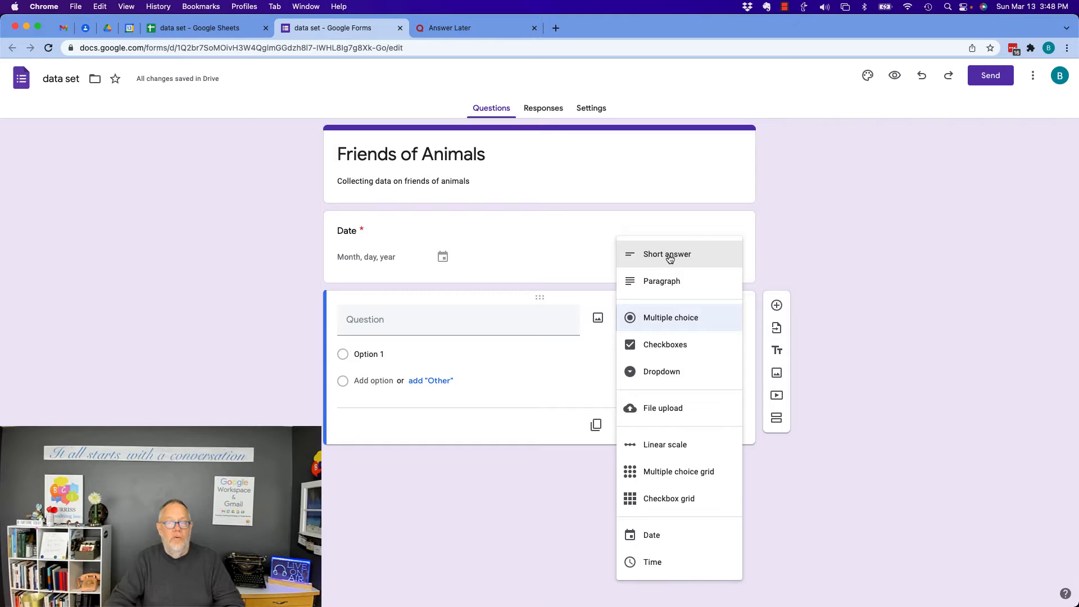
click(667, 254)
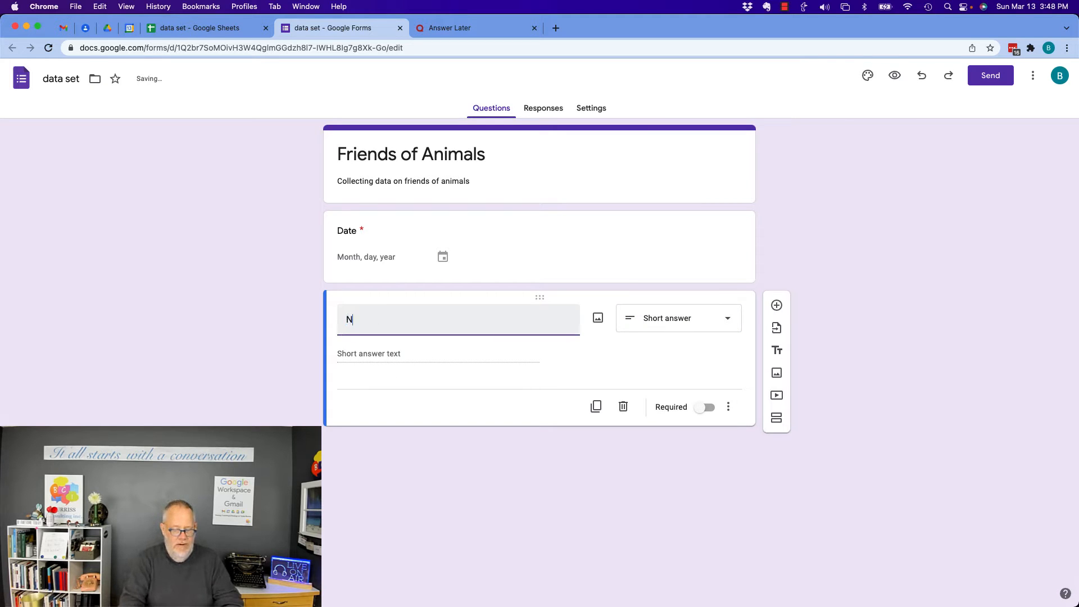
text(ame)
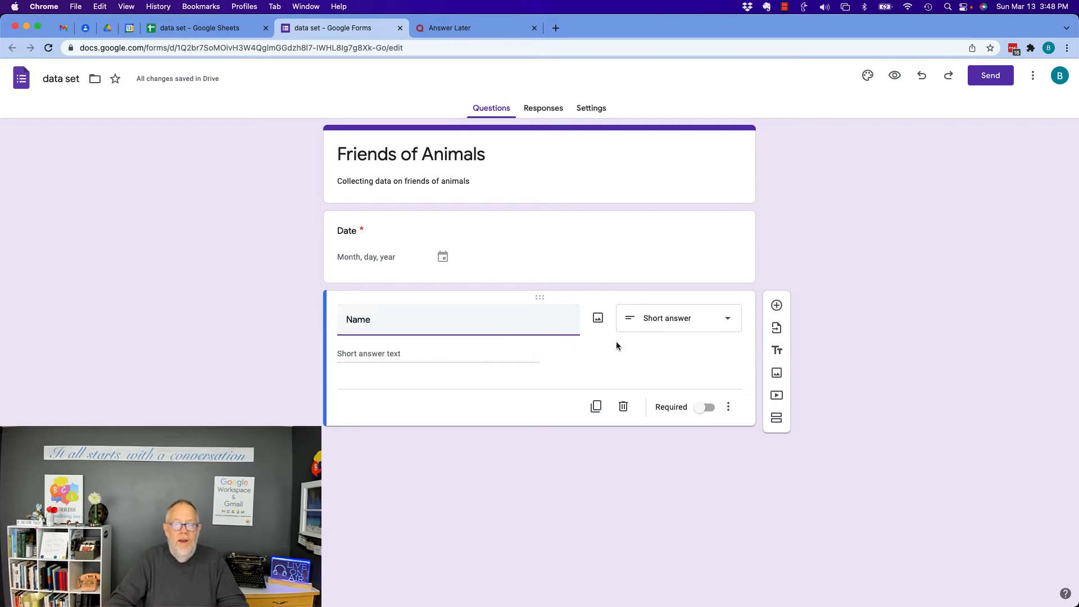
- Describe Name as 'Type in the Name of the Friend.' and make it required
click(728, 407)
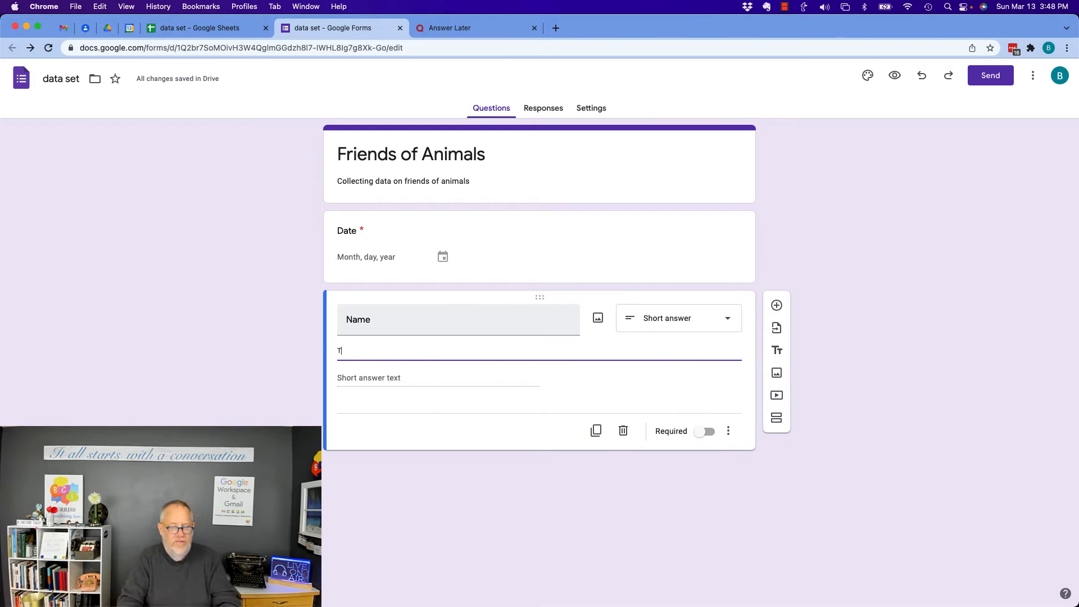
text(el)
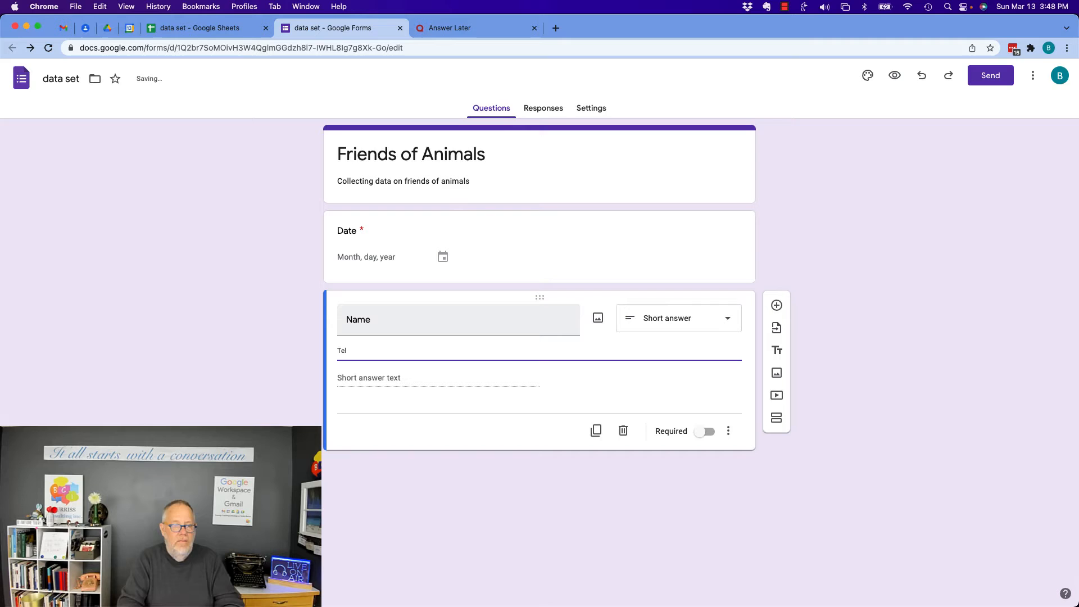
text(Type in)
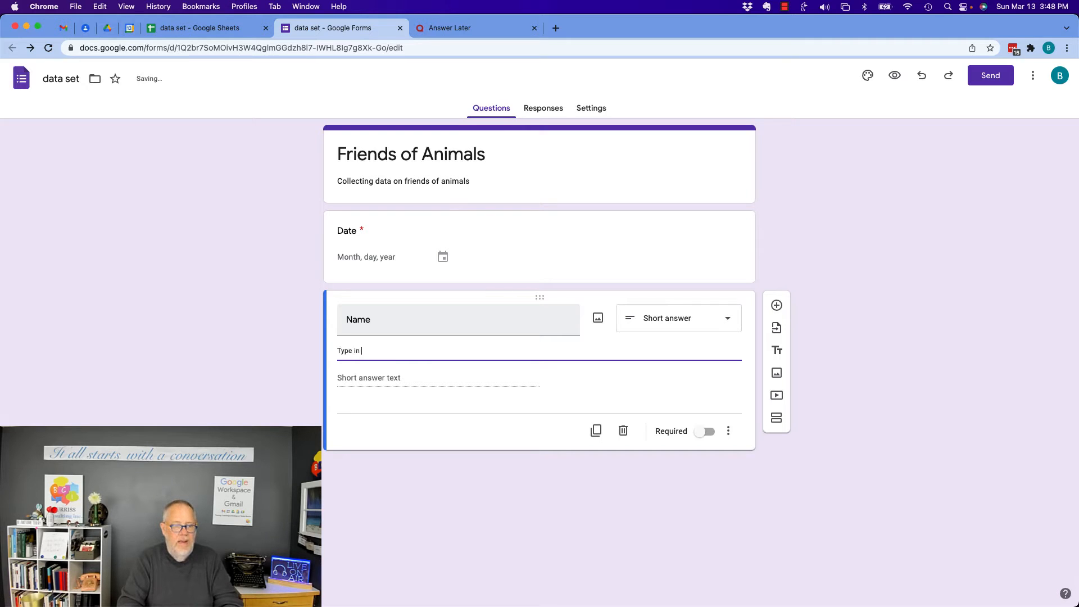
text(the Name of the)
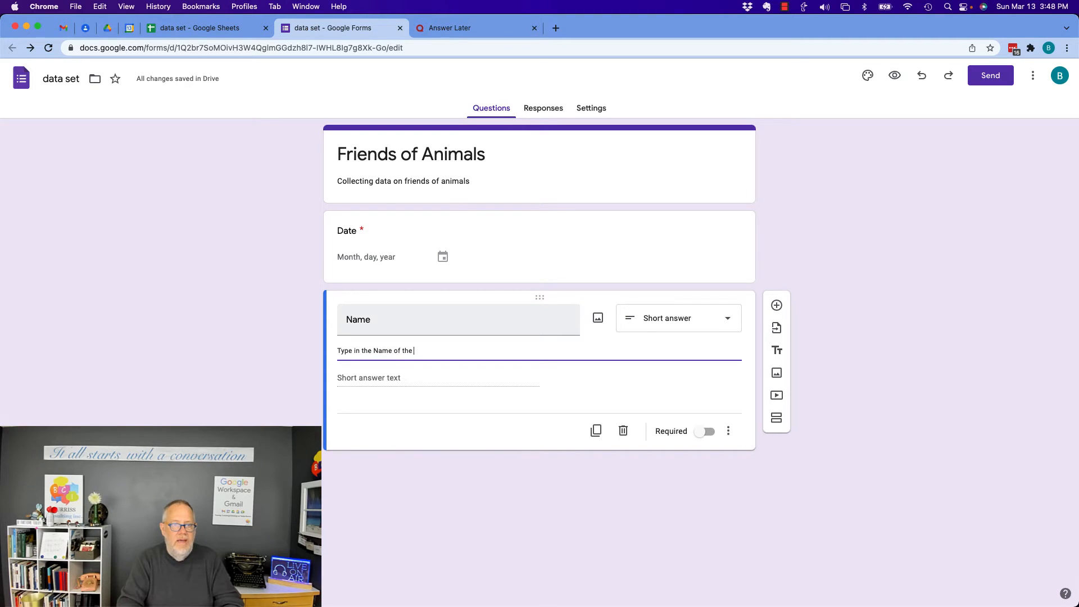
text(F)
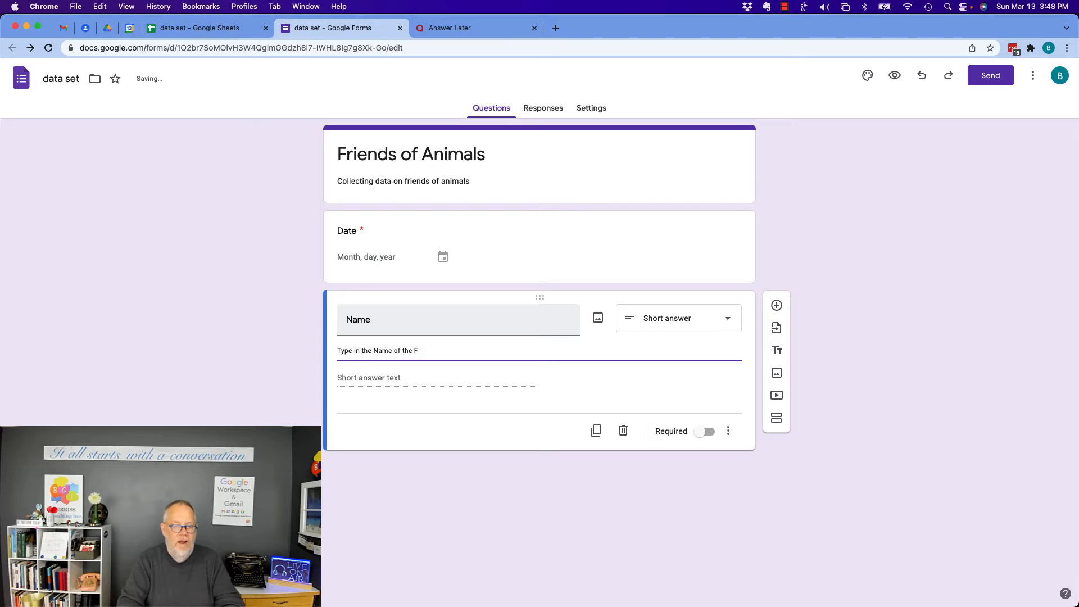
text(iend)
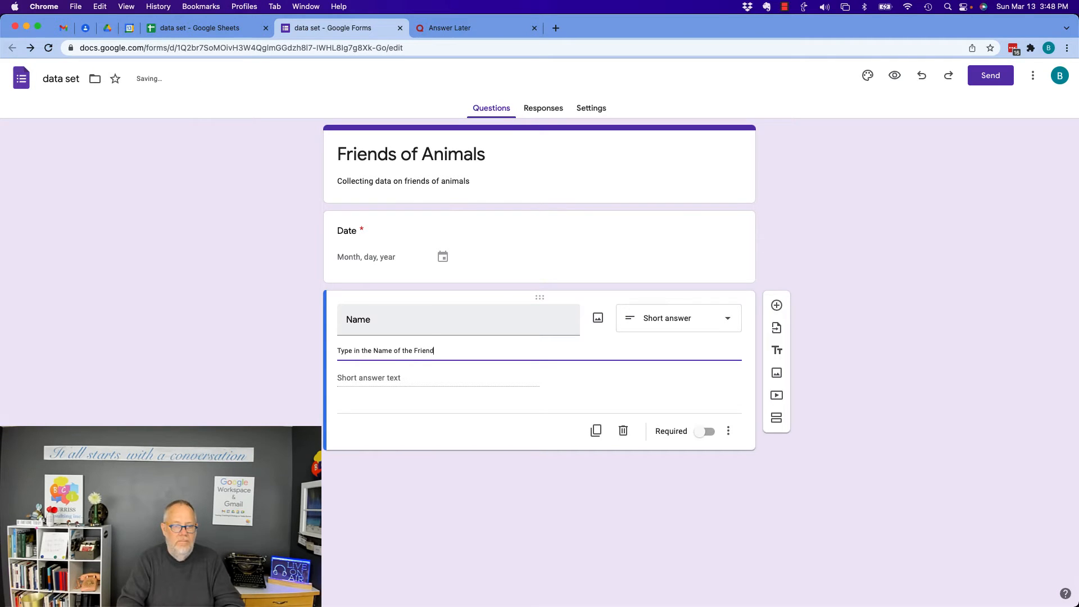
text(.)
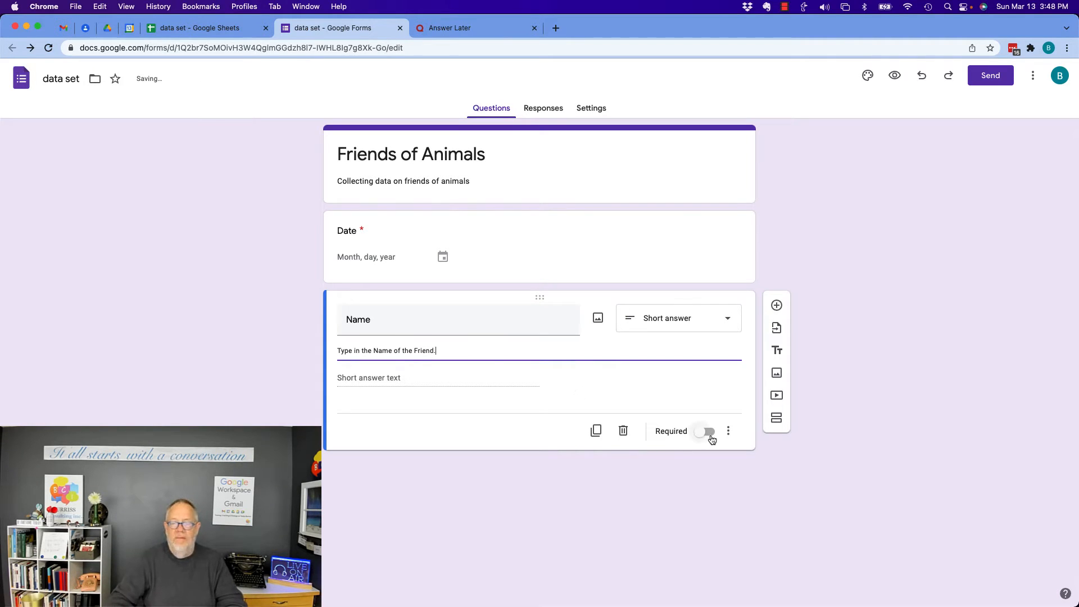
click(706, 432)
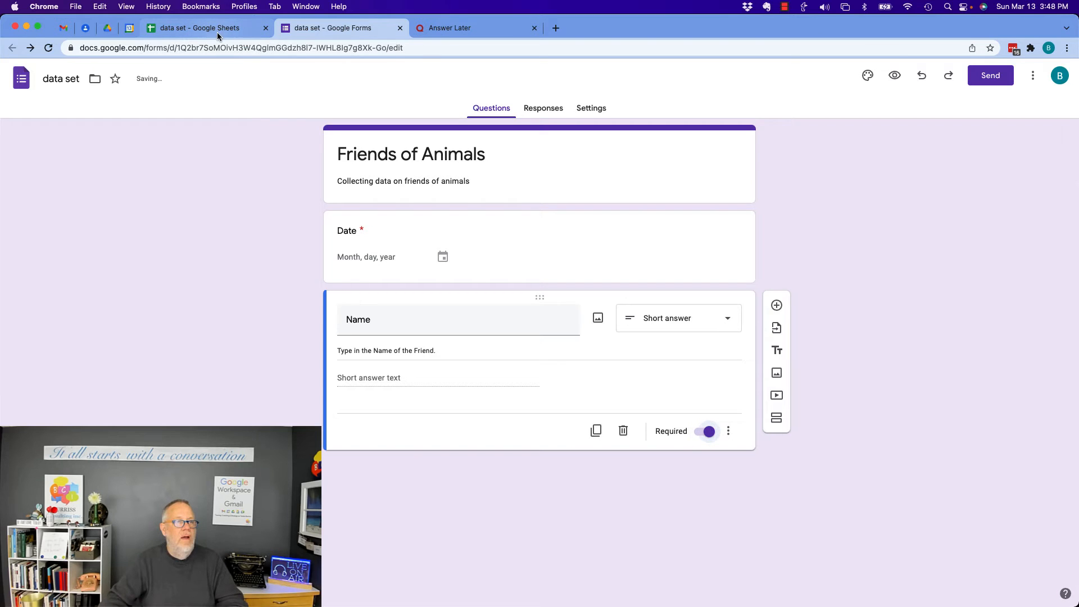
click(201, 28)
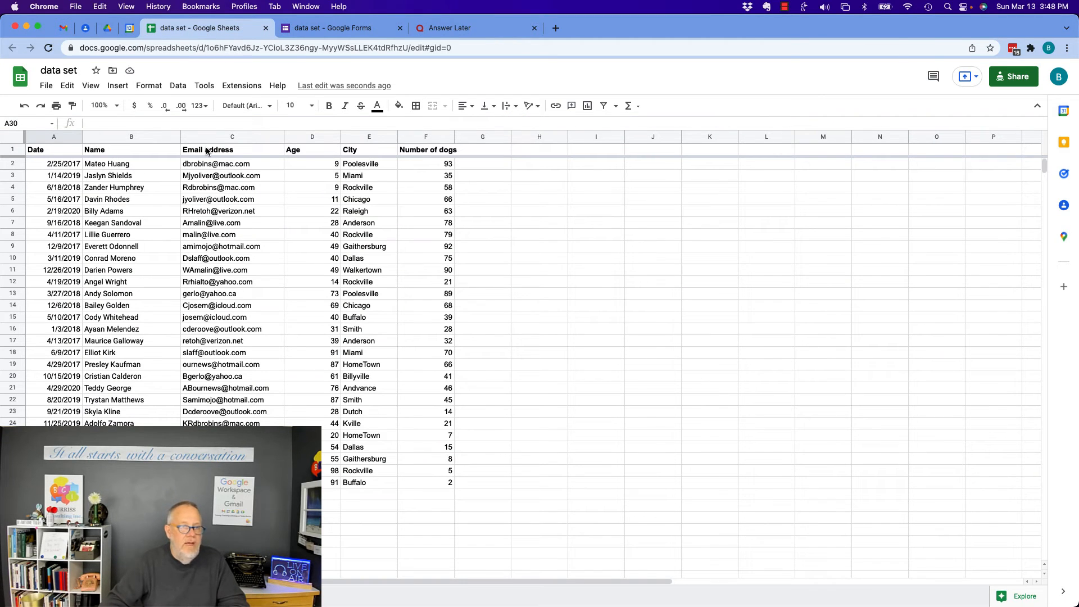
- Add a short-answer 'Email address' question described as the email address of this friend
click(334, 28)
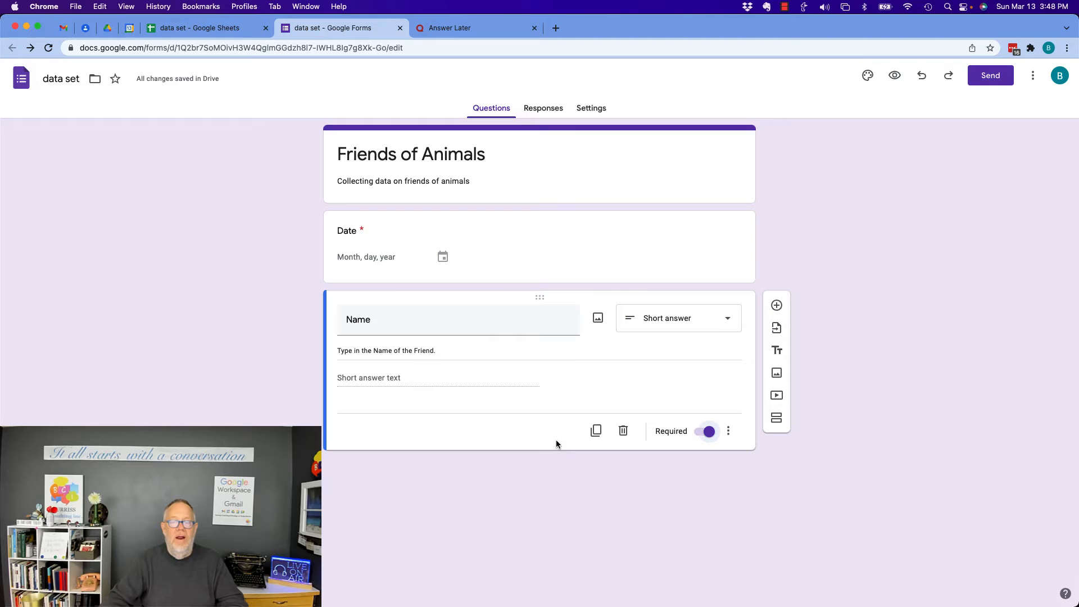
mouse_move(768, 323)
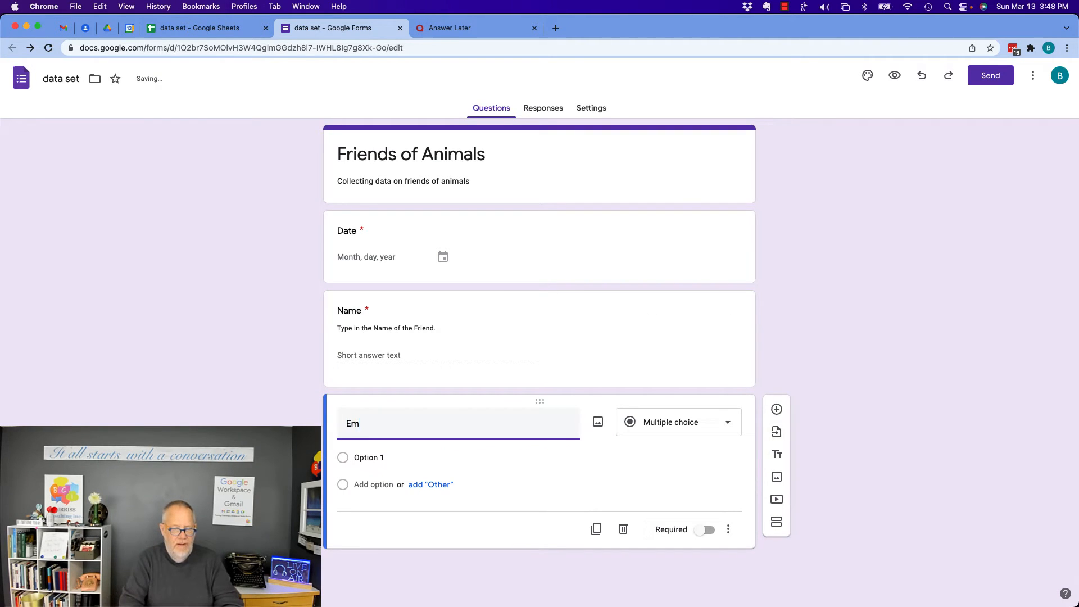
text(Email address)
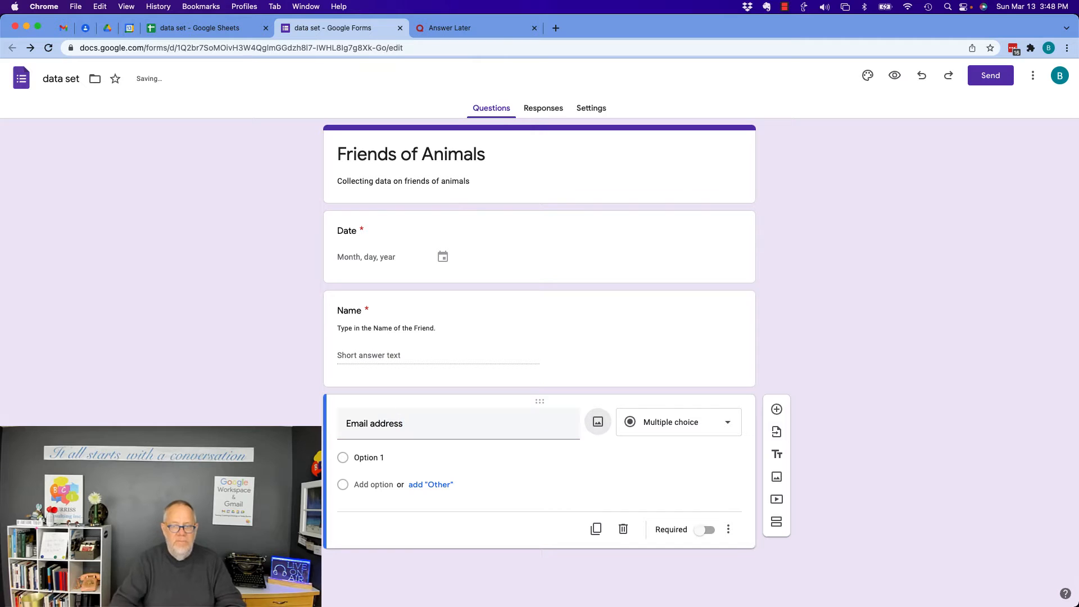
click(677, 421)
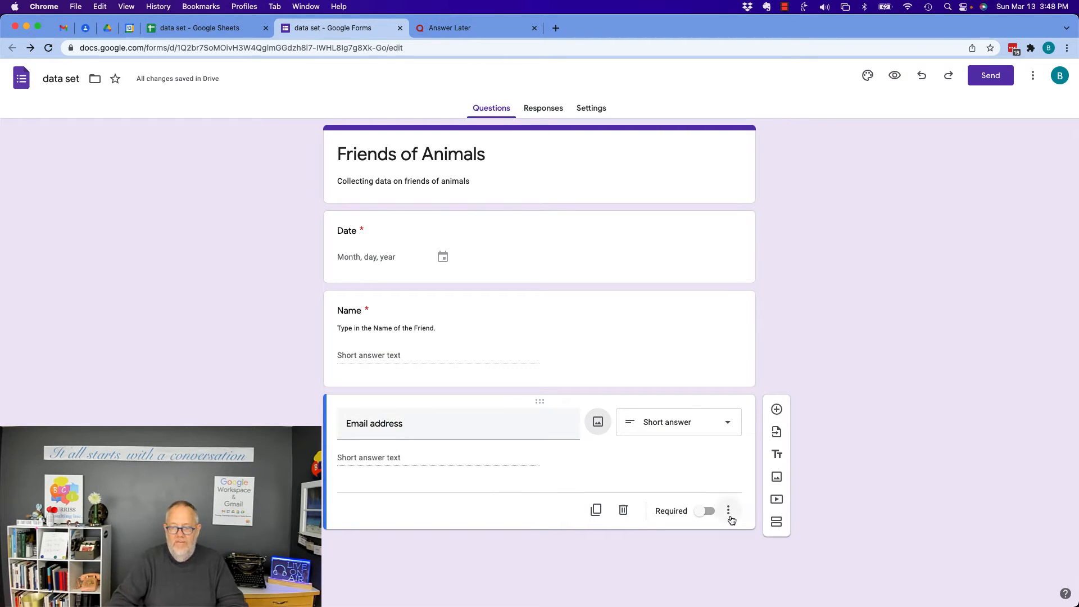
click(728, 511)
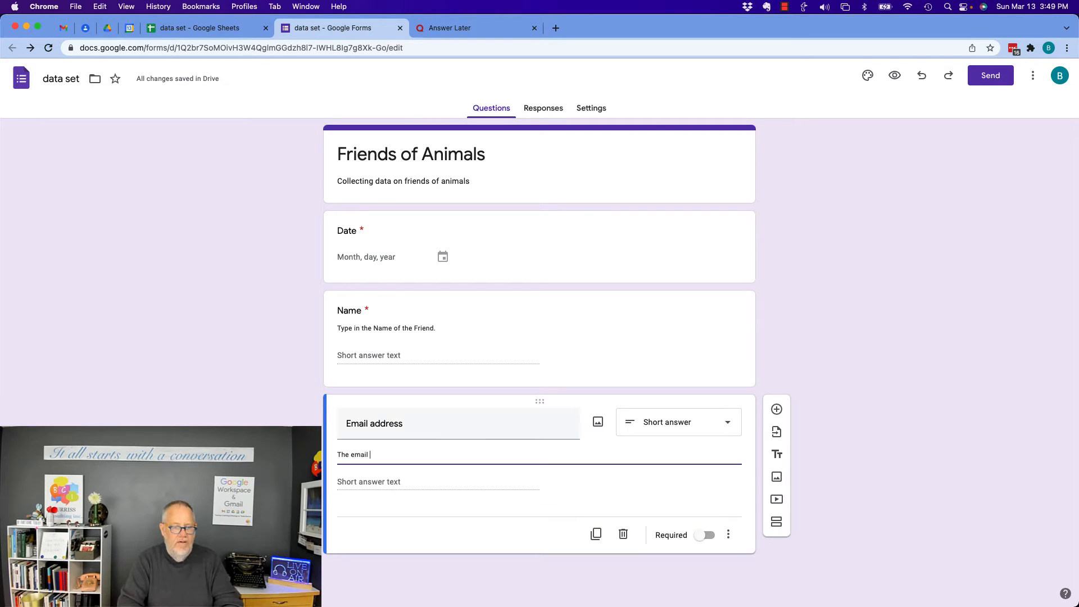
text(address of this friend)
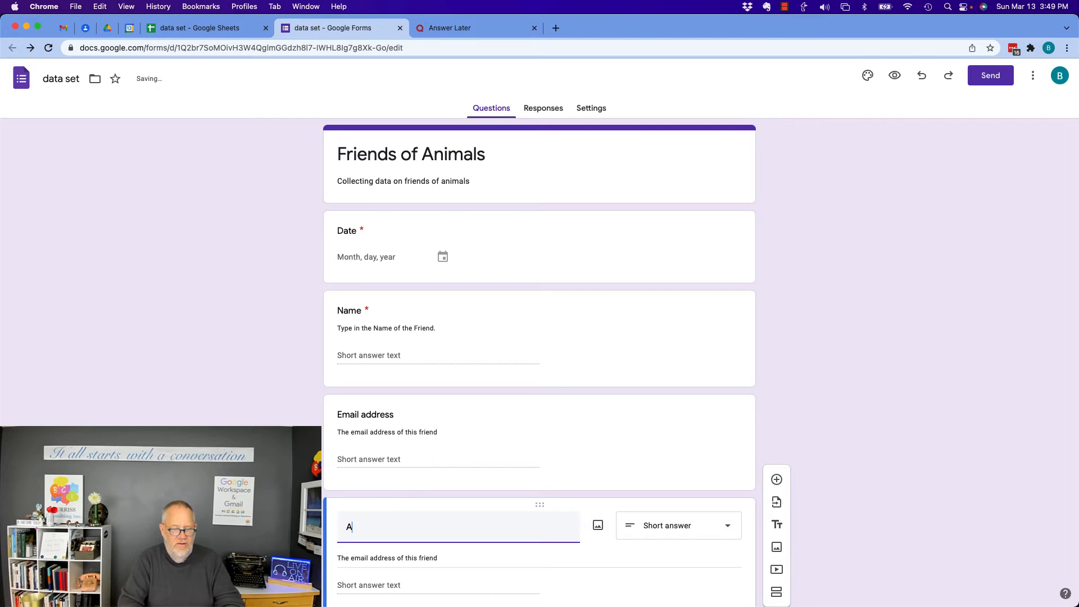
- Retitle the copy to Age, describe it 'The age of this friend', and make it required
text(ge)
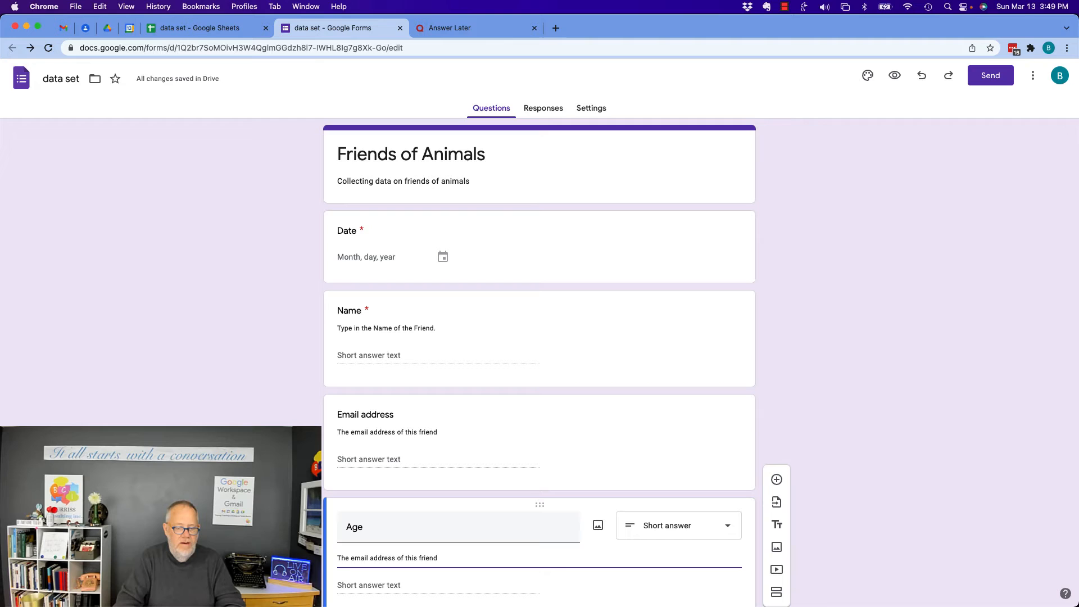
text(The age of this friend)
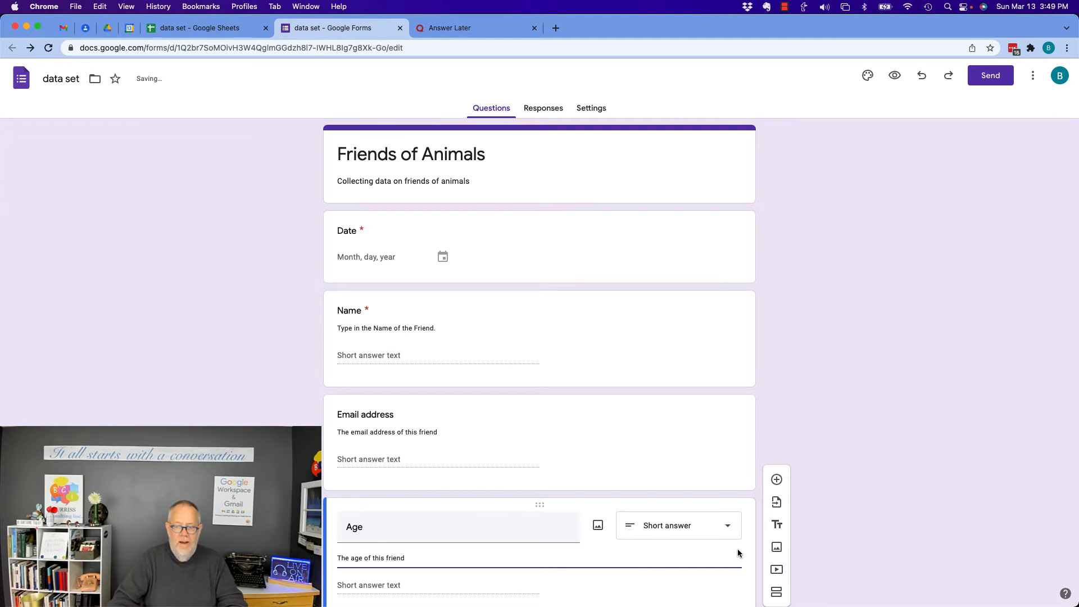
scroll(down, 3)
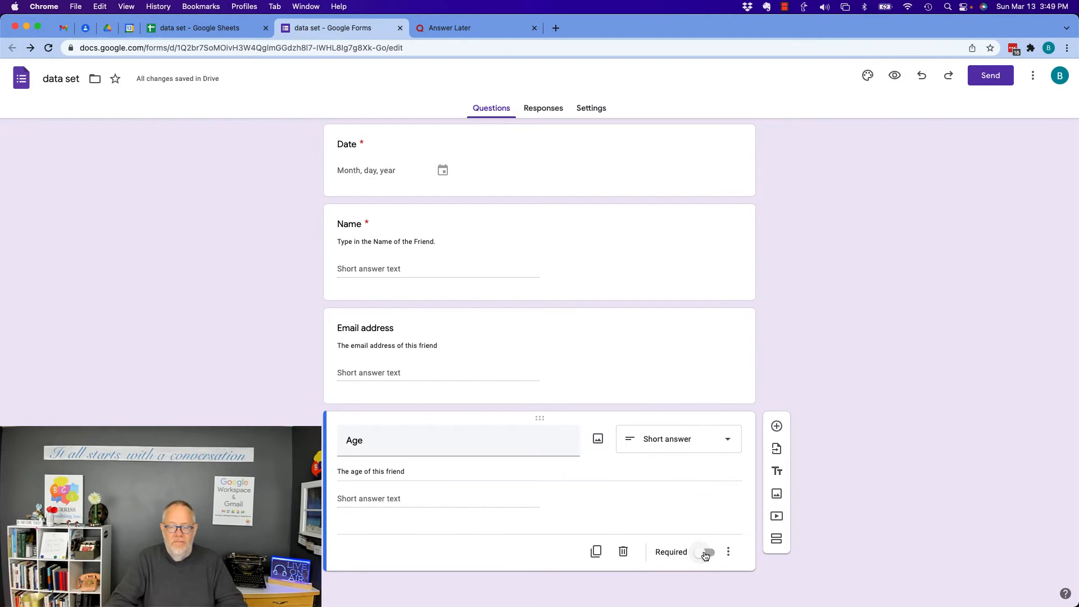
click(207, 28)
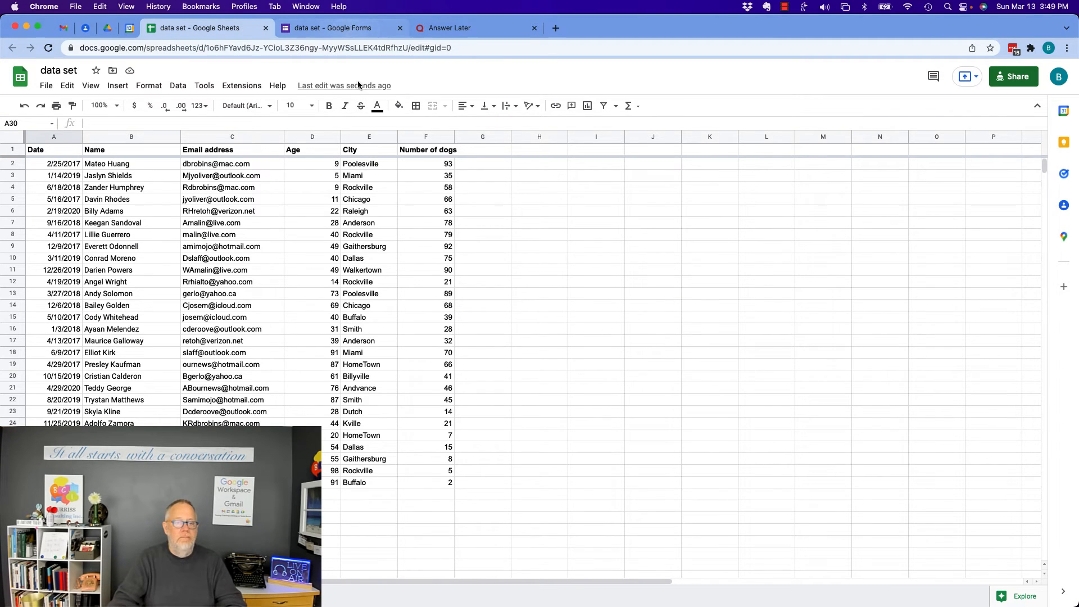
click(338, 27)
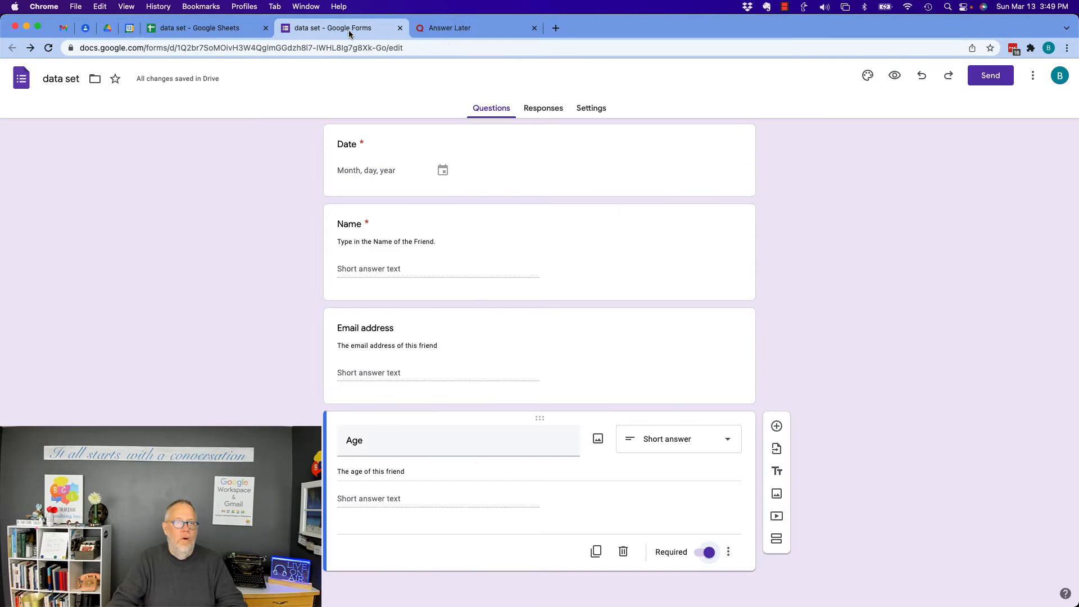
- Duplicate Age into a City question described 'The City of this friend' and require Email address
click(596, 551)
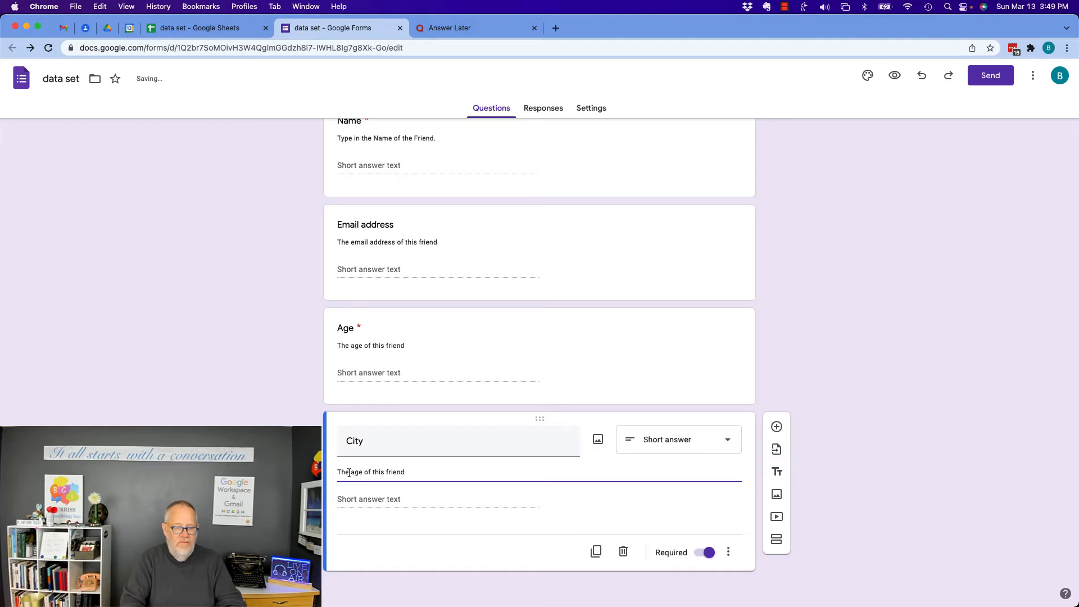
double_click(353, 471)
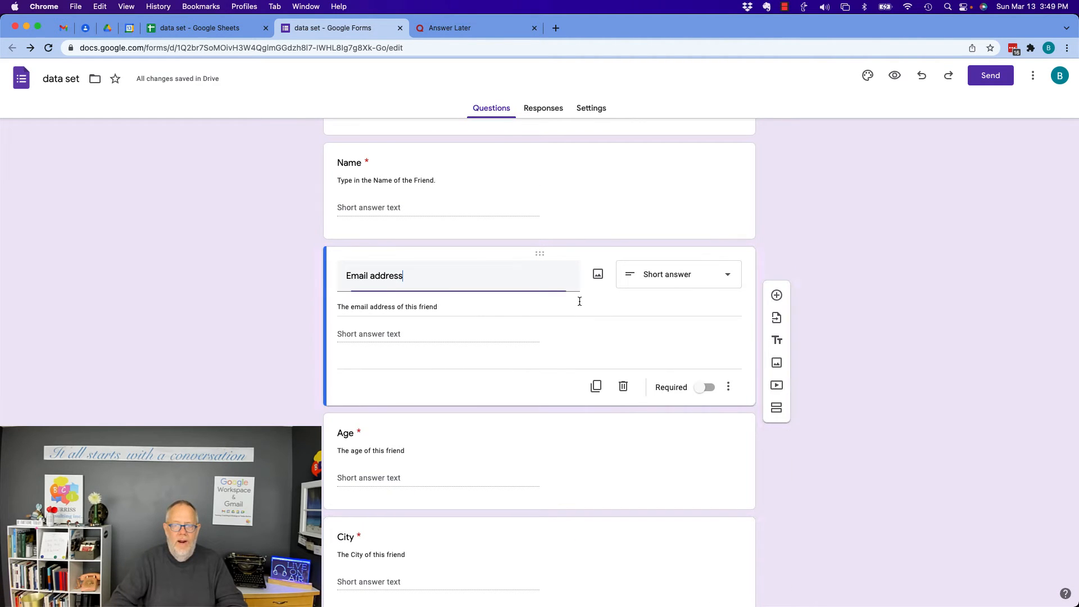
click(704, 386)
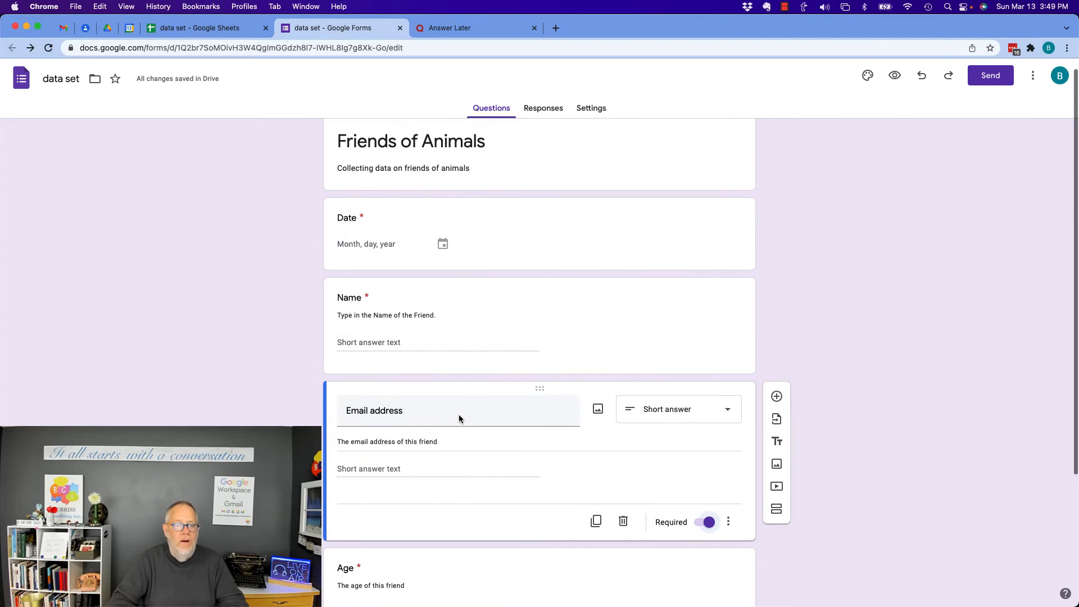
scroll(down, 3)
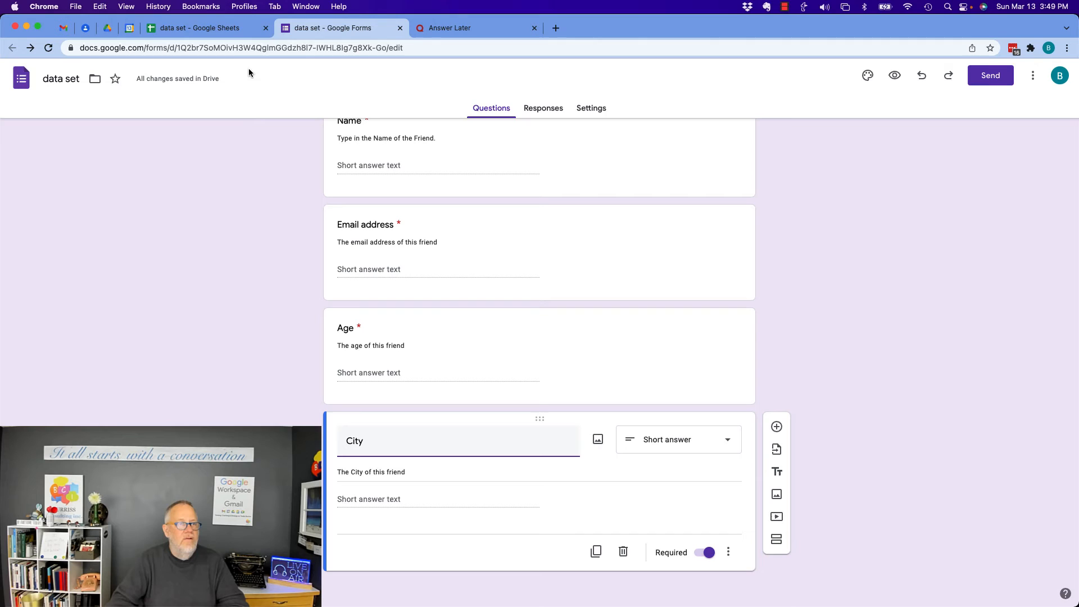
click(200, 27)
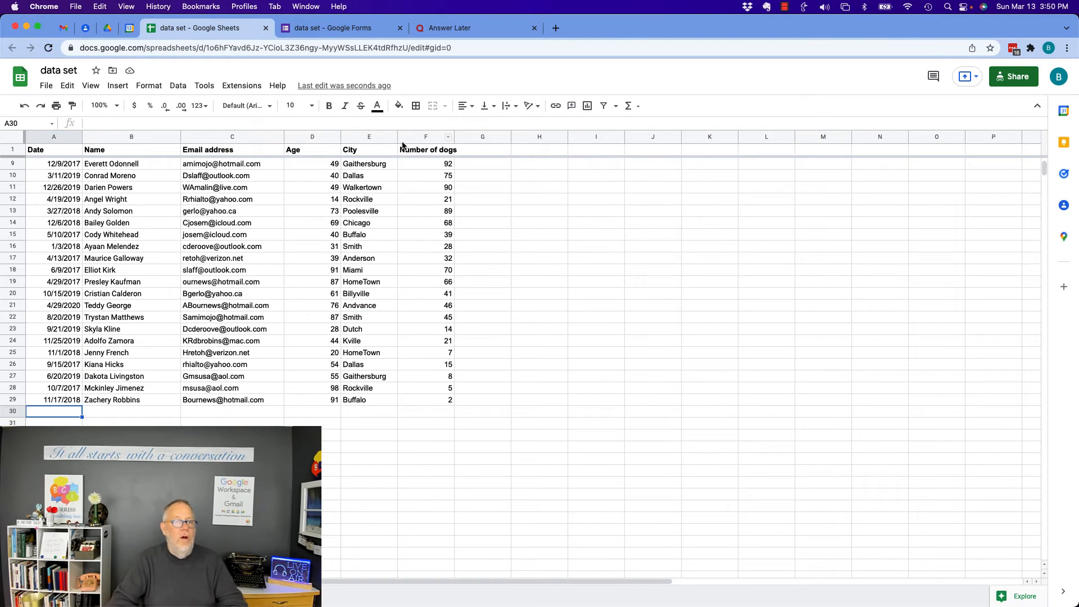
- Retitle the copy to '# of dogs' described 'How many dogs do they have'
click(332, 28)
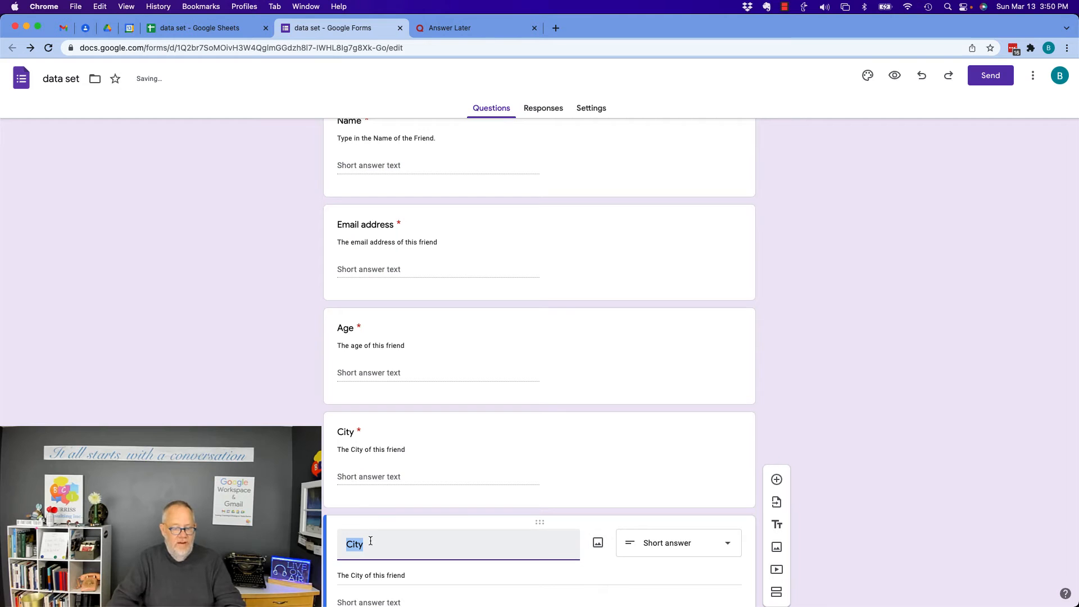
text(# of)
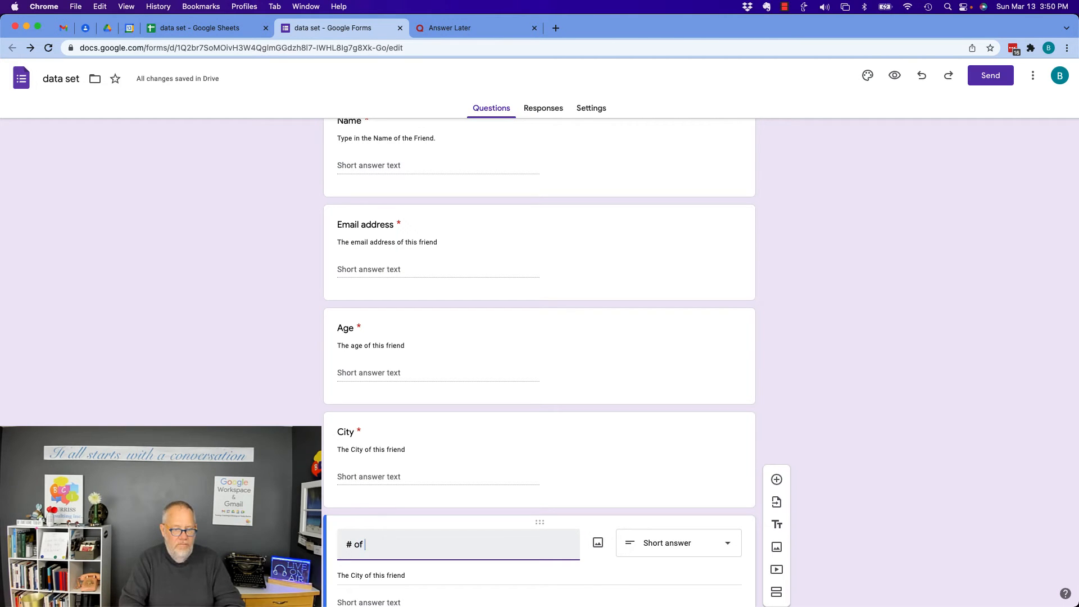
text(dogs)
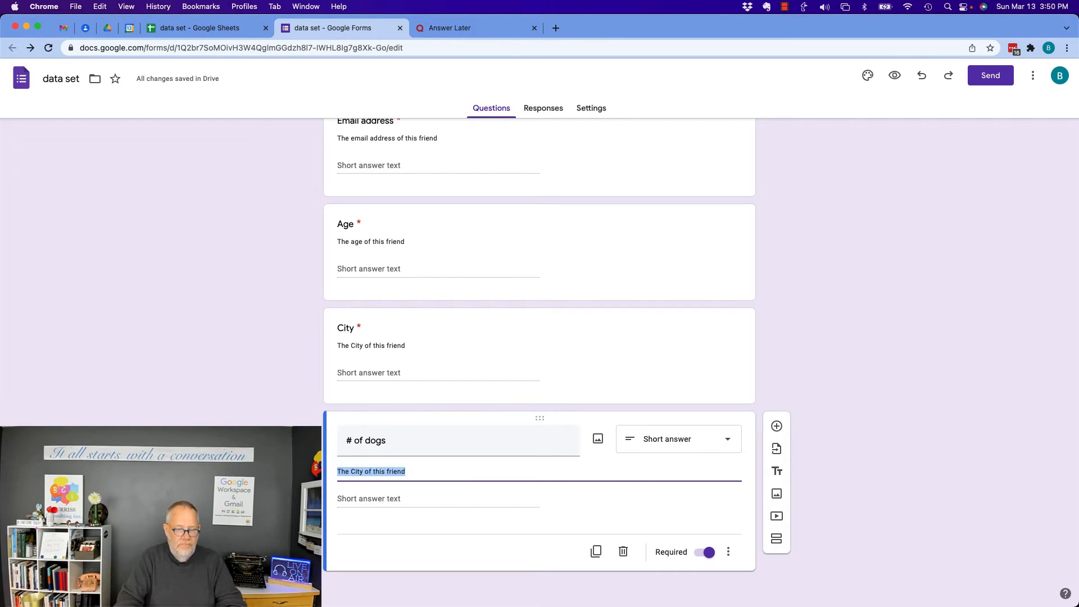
text(How many do)
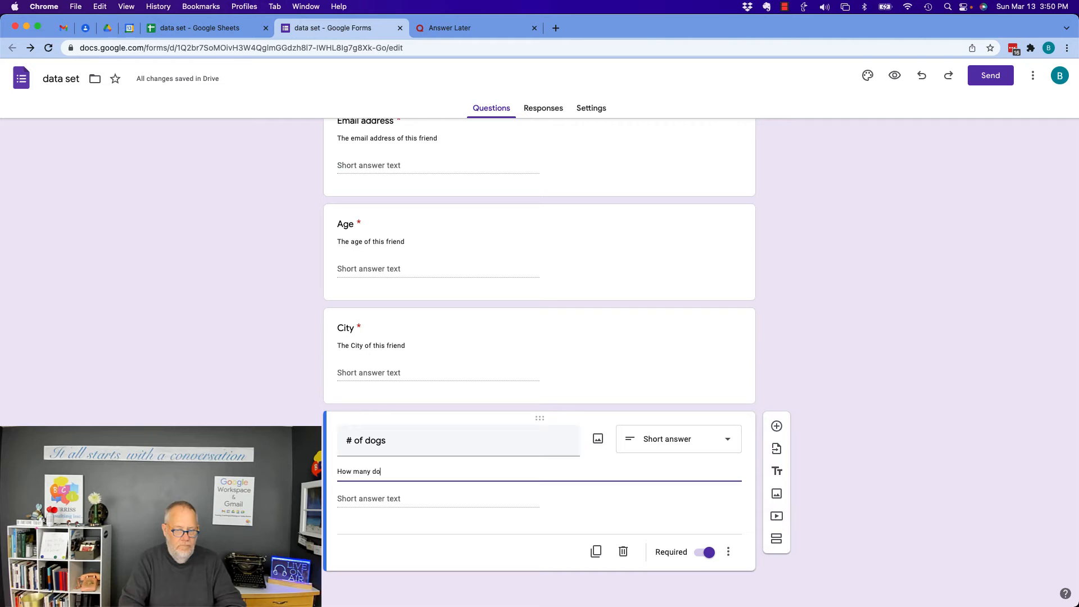
text(gs do they hav)
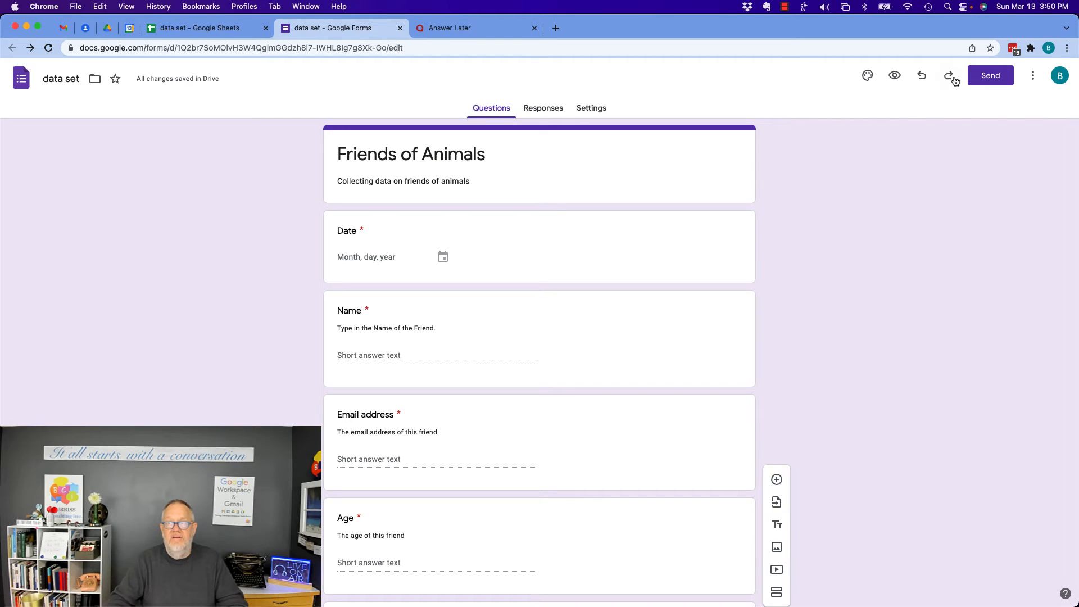
click(893, 76)
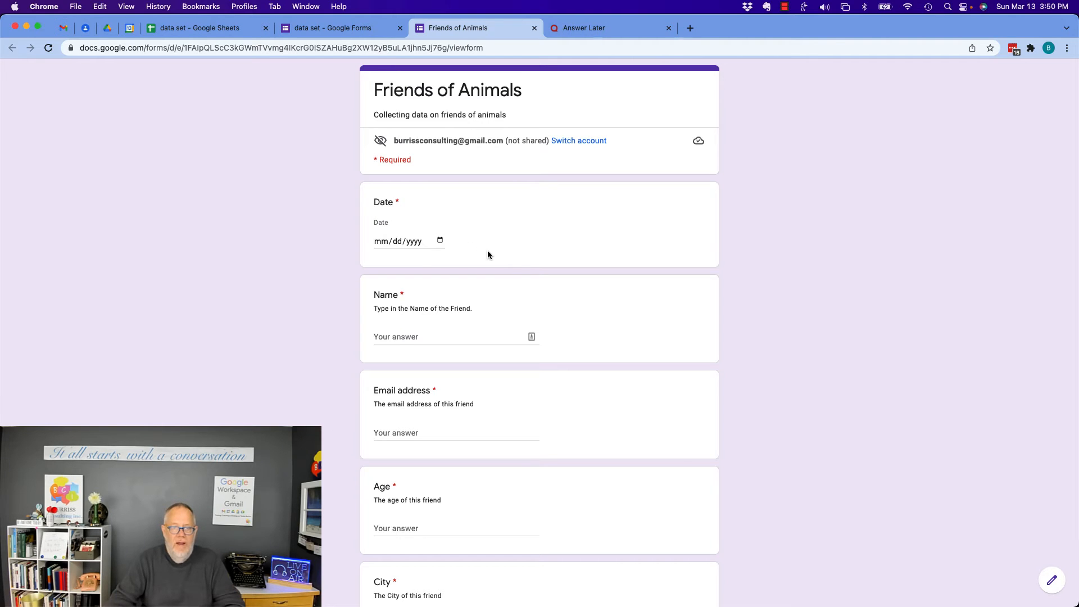
scroll(down, 3)
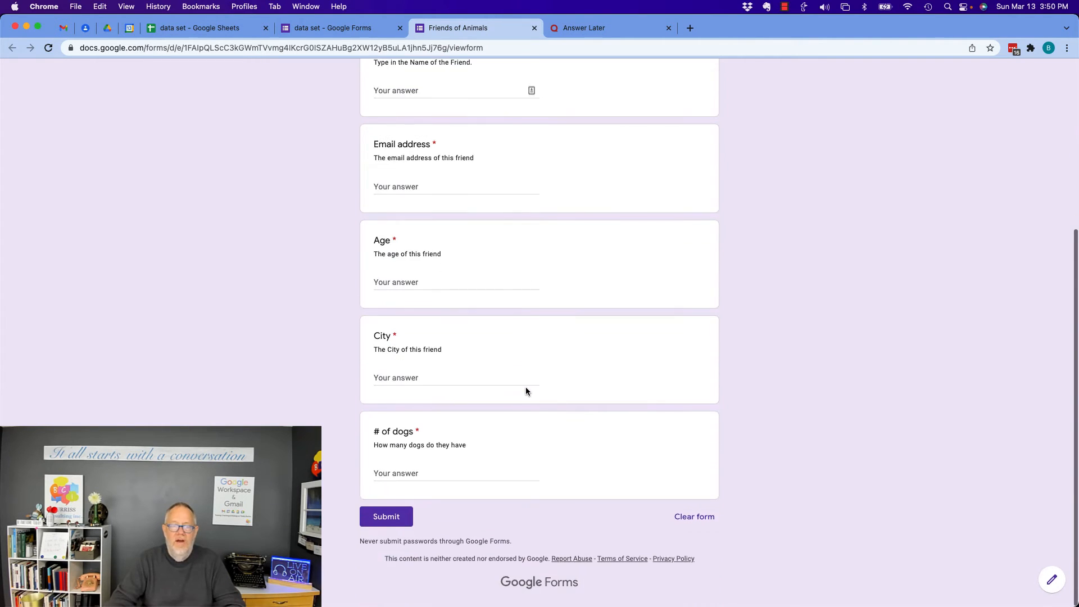
scroll(up, 3)
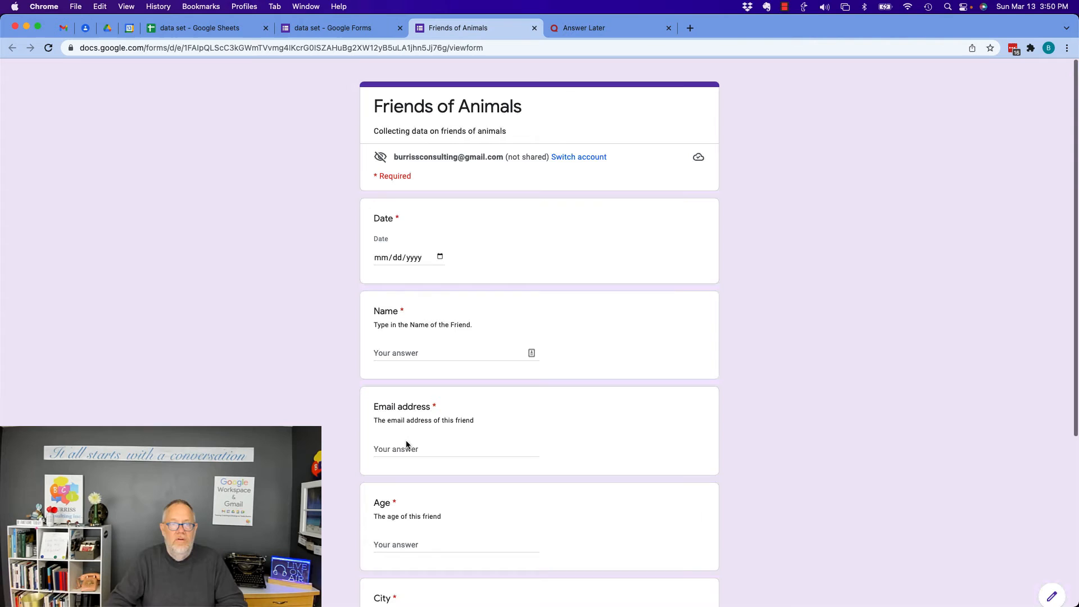
scroll(down, 3)
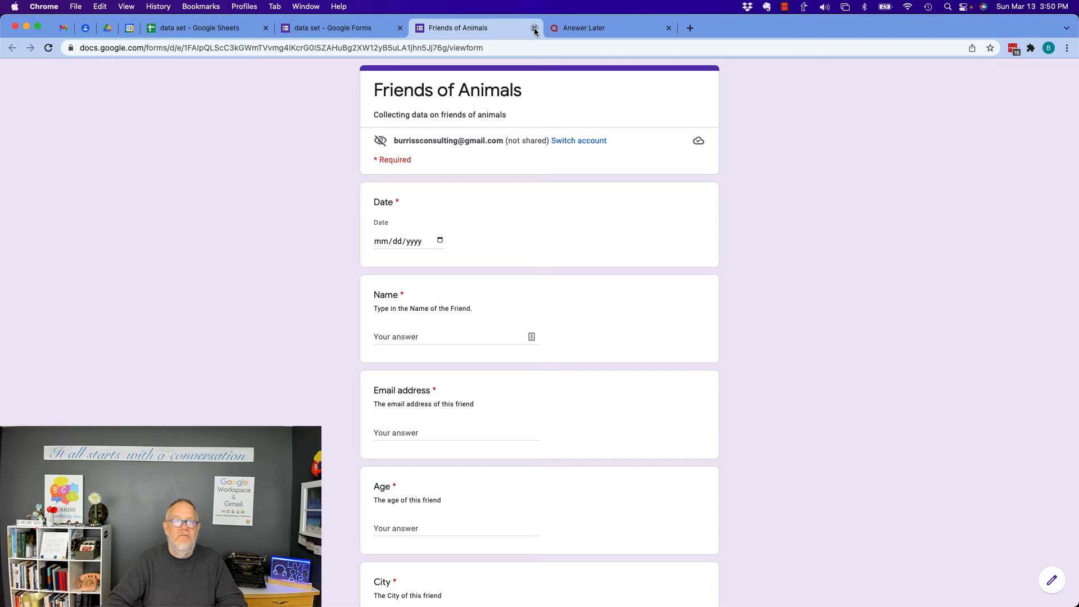
click(532, 28)
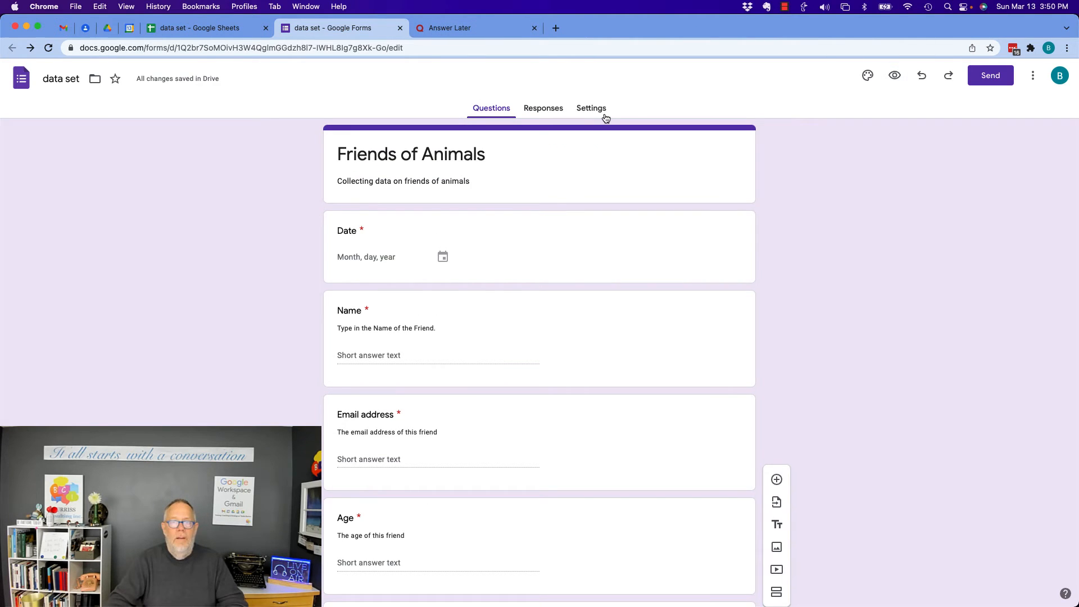
- In Responses settings, collect email addresses, allow response editing, and leave Limit to 1 response off
click(590, 108)
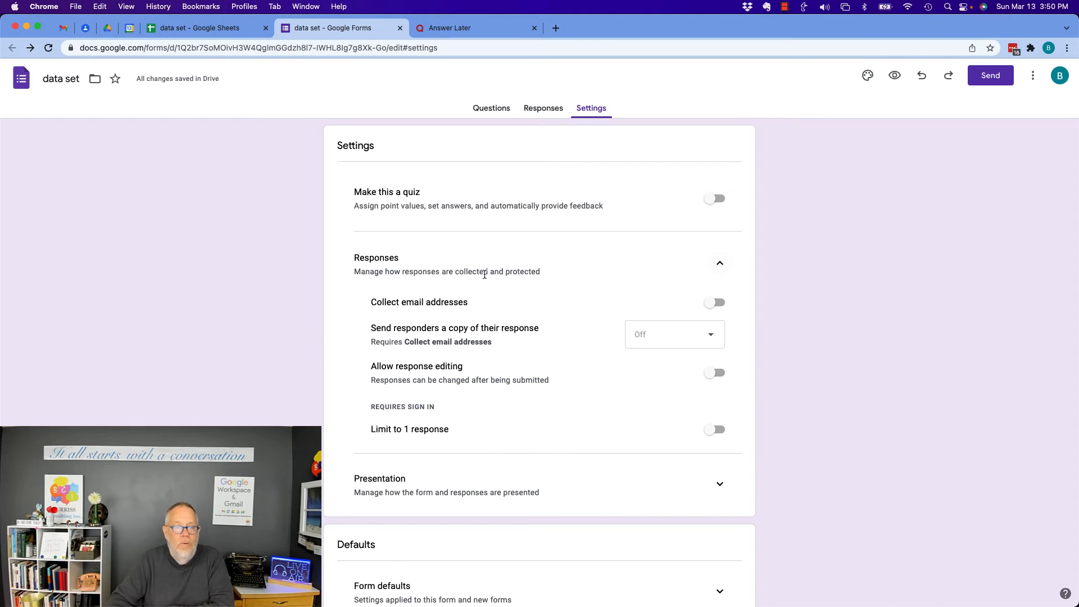
click(715, 302)
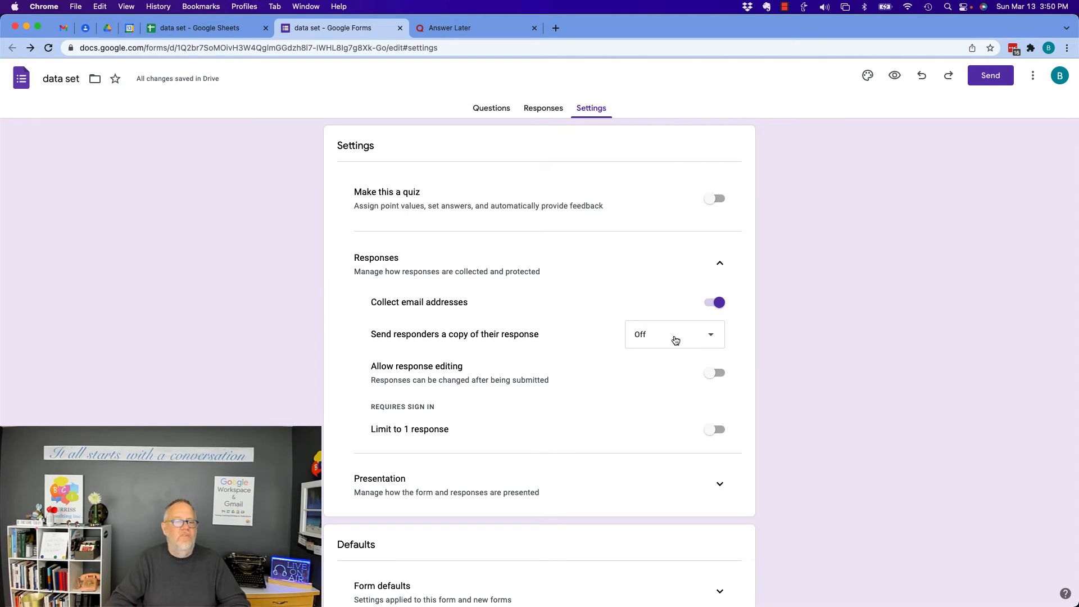
mouse_move(483, 375)
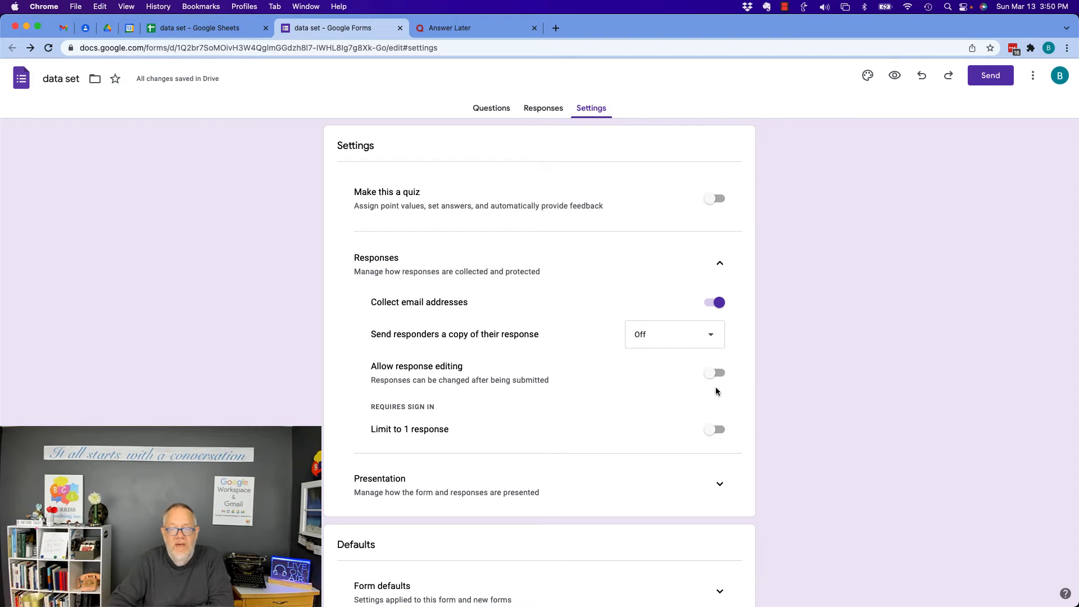
click(715, 372)
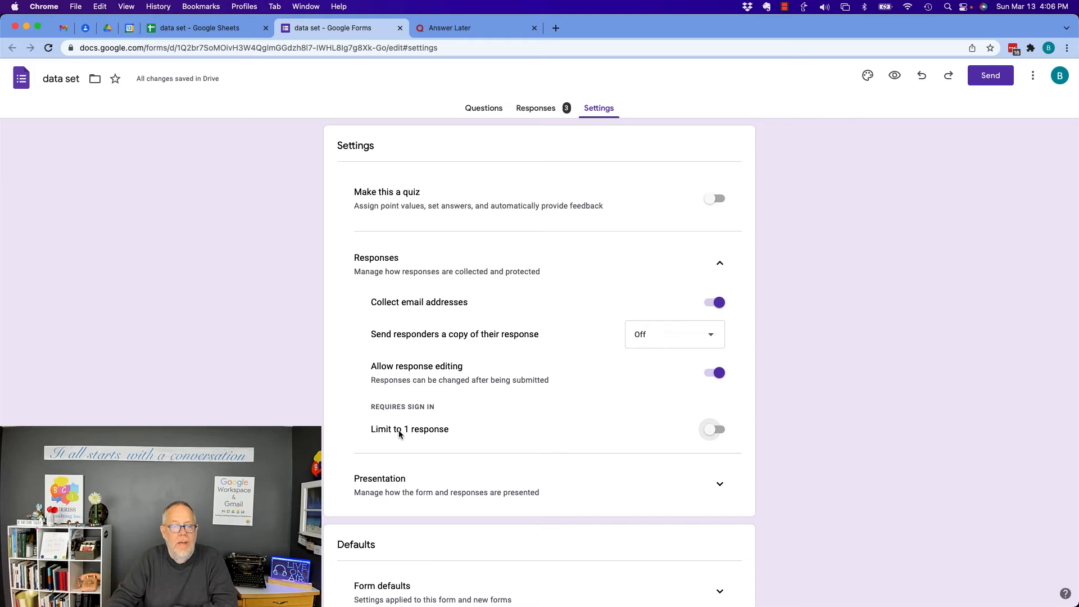
click(714, 428)
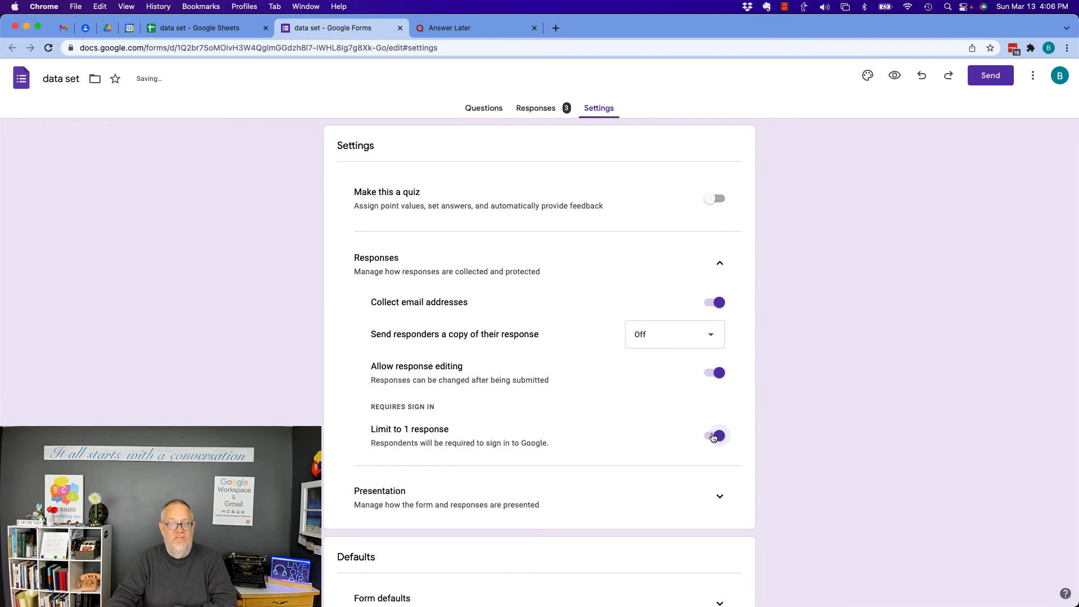
click(716, 436)
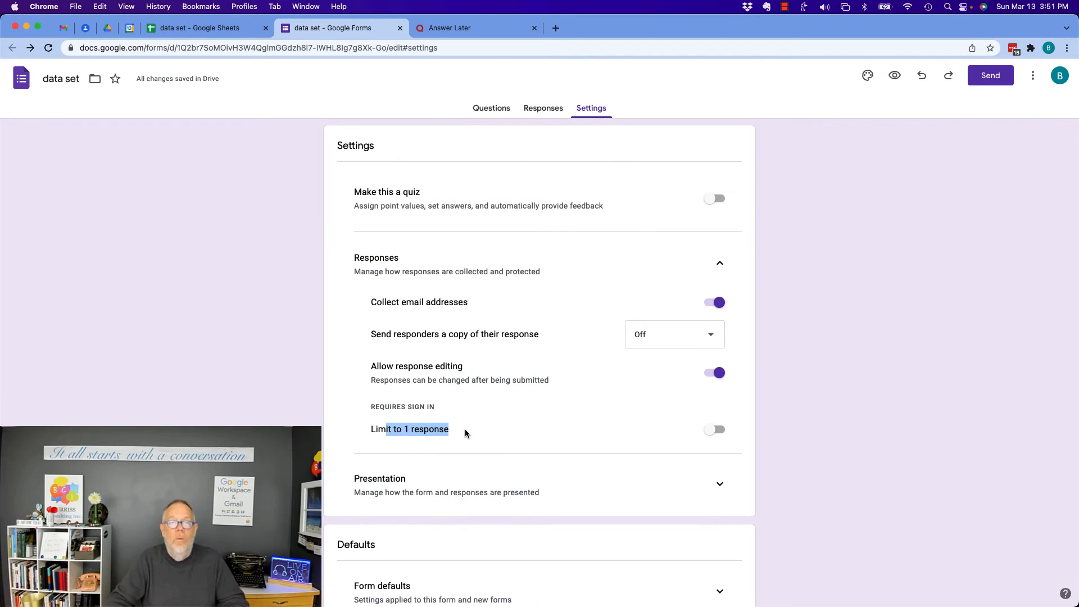
scroll(down, 3)
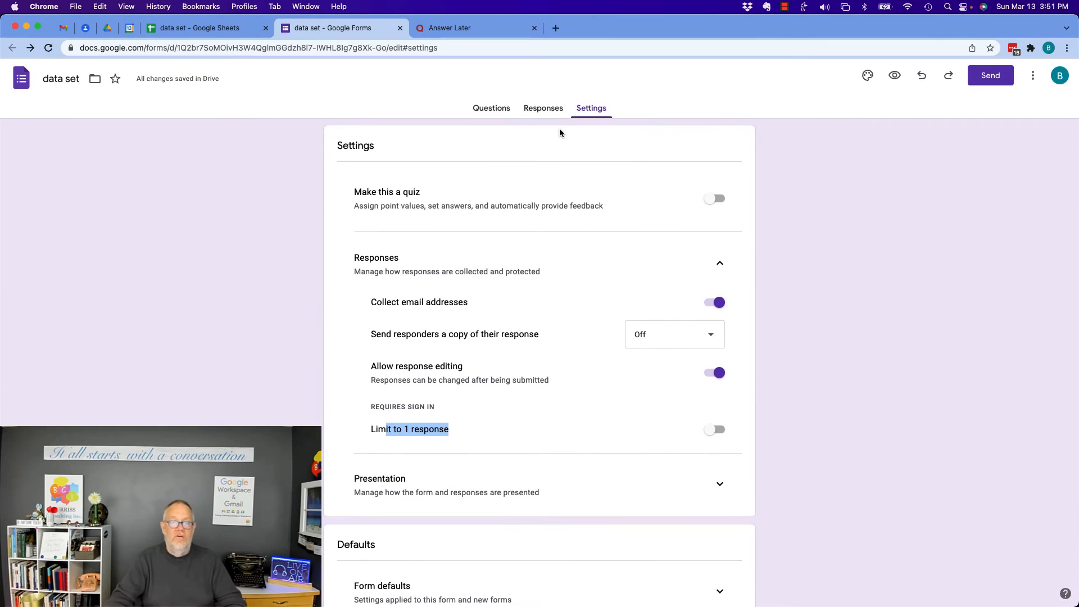
click(491, 108)
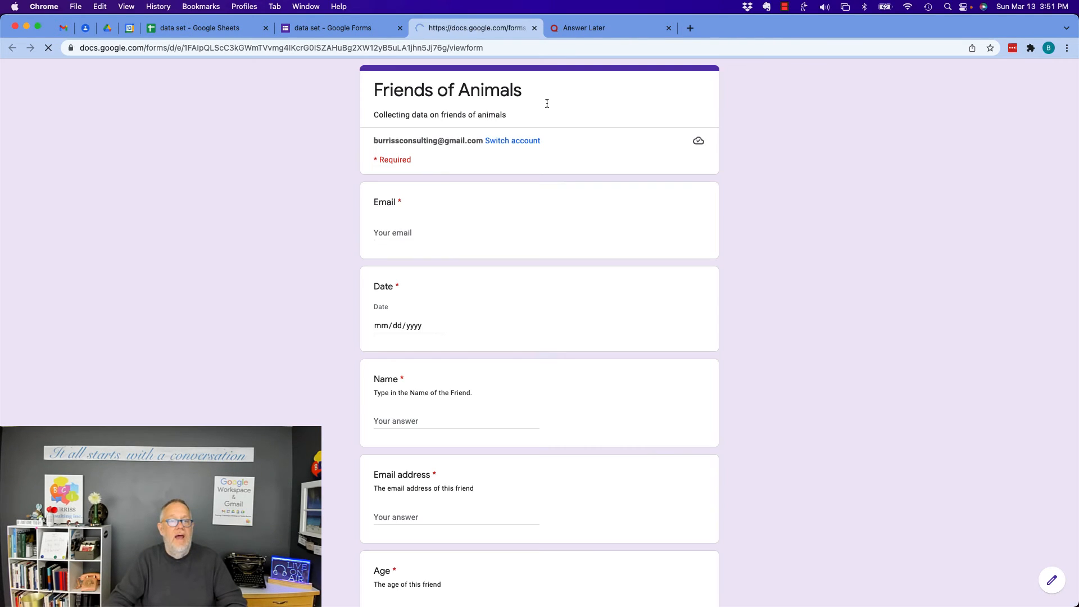
click(454, 233)
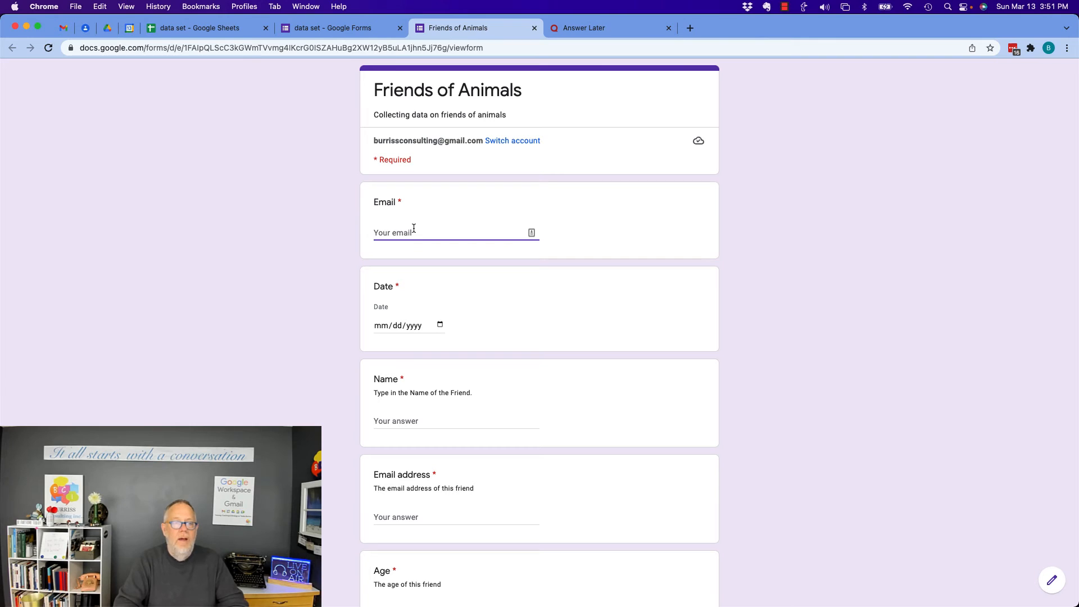
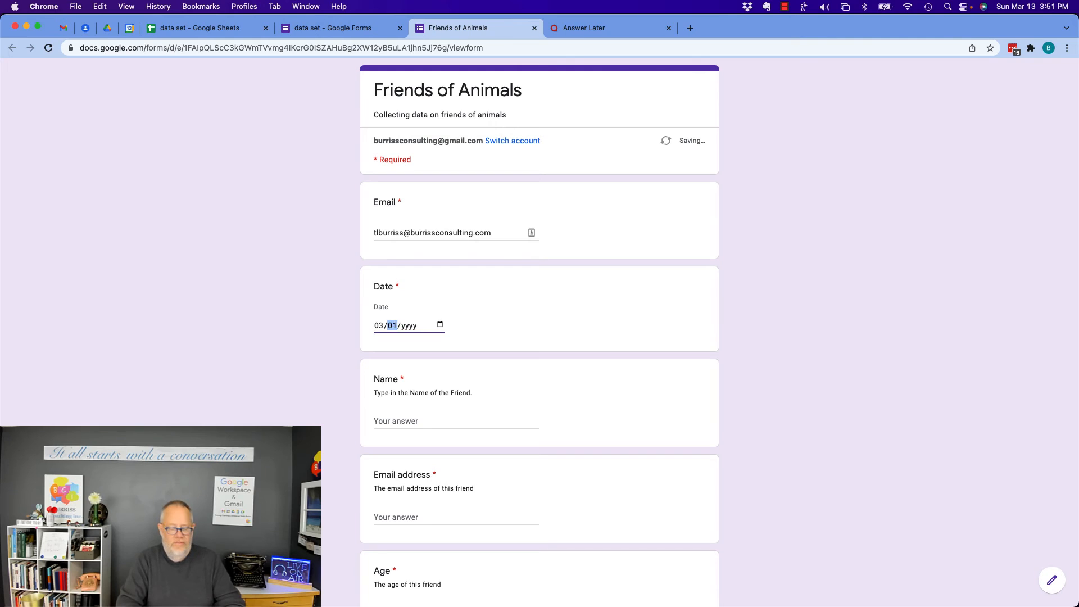
text(12)
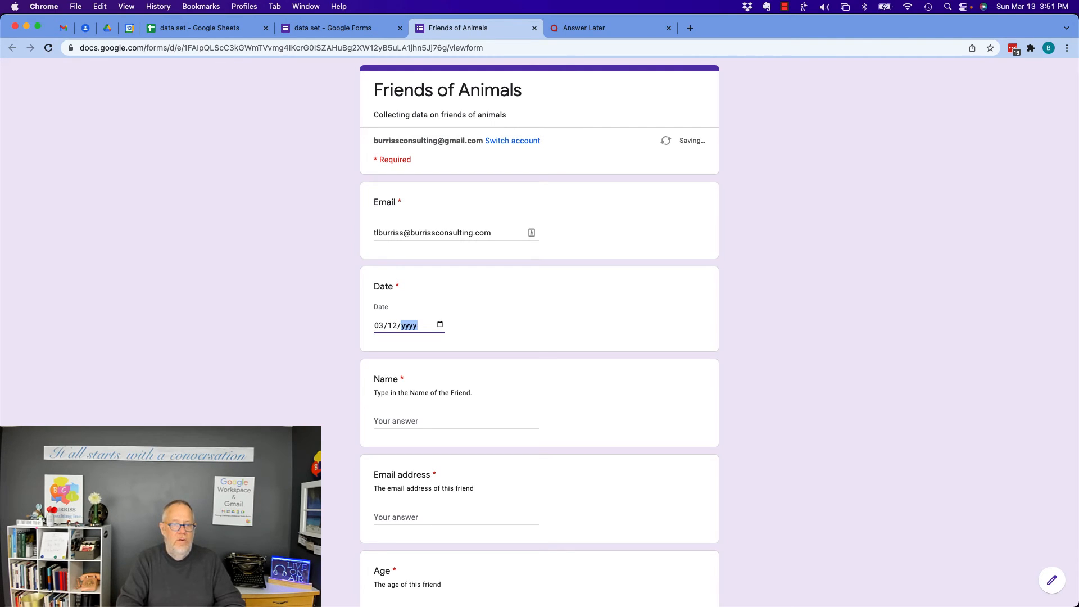
- Fill the name, email address, age 56, city Advance and 4 dogs, then submit
text(Bi)
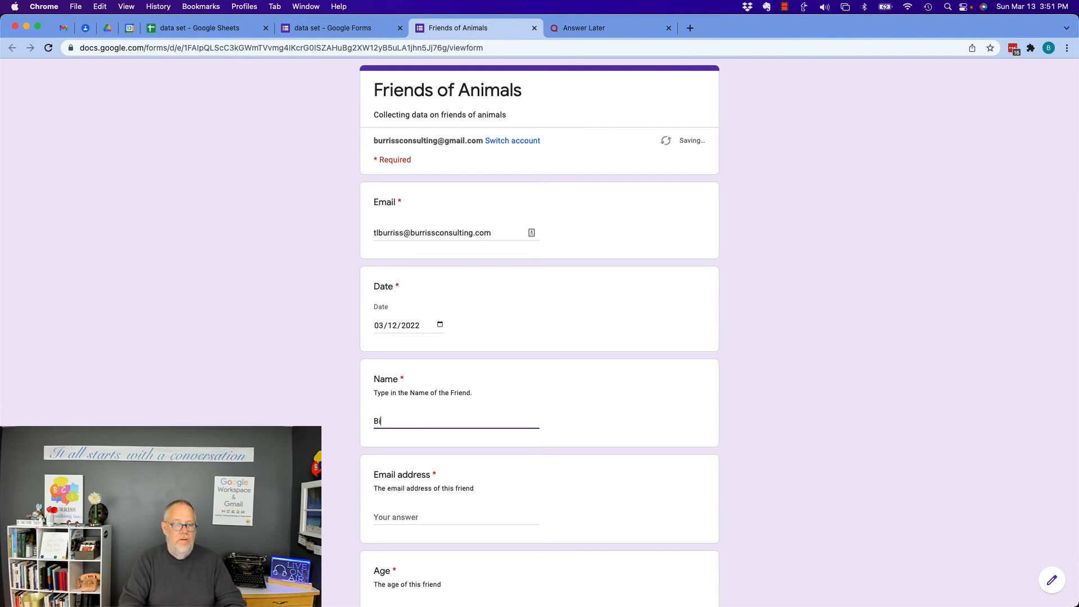
text(ill a)
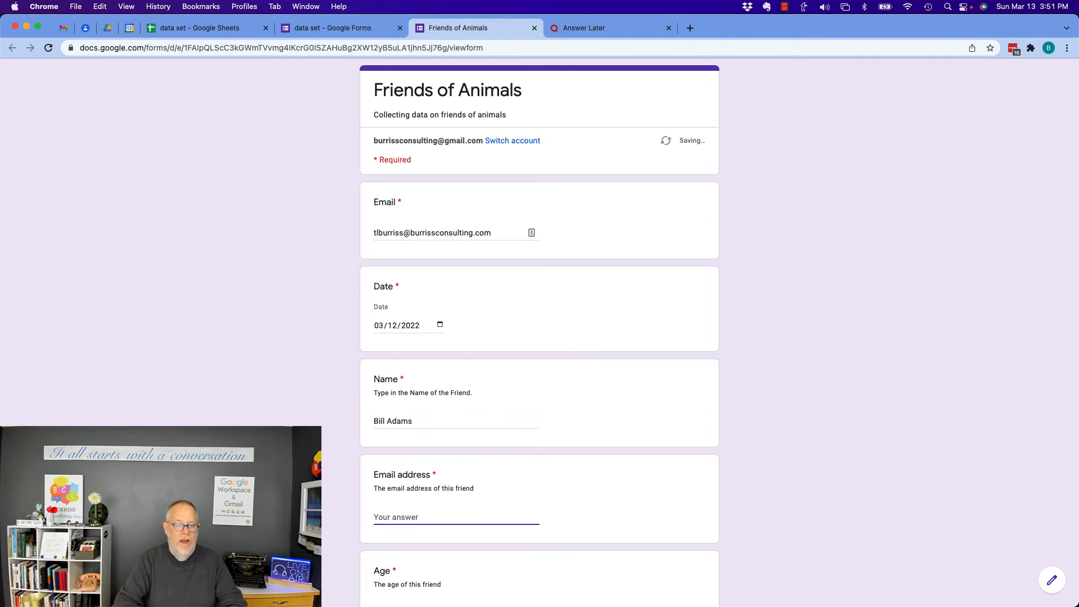
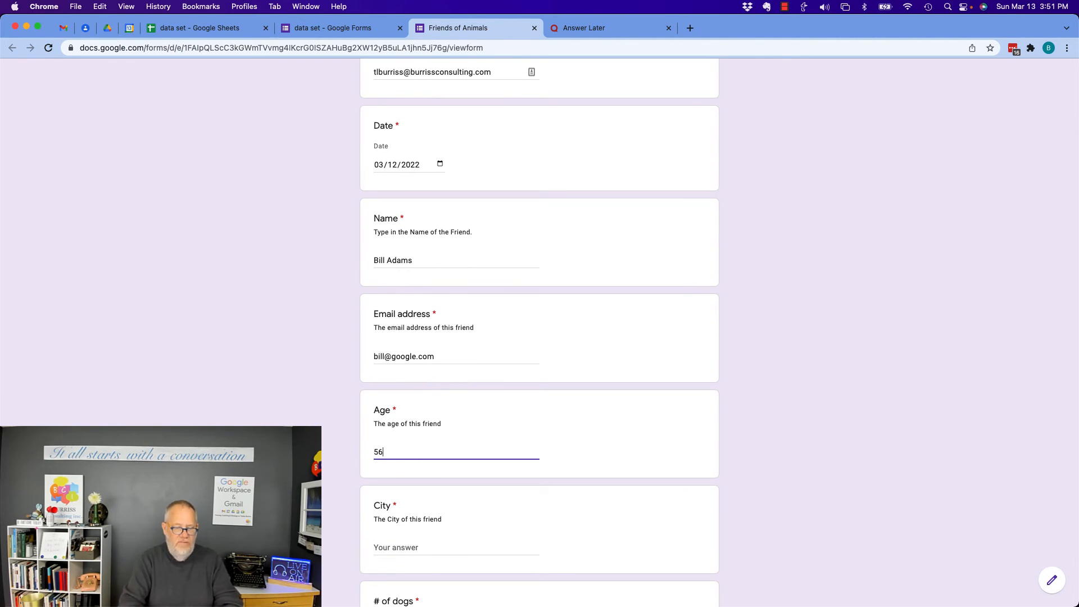
text(Advance)
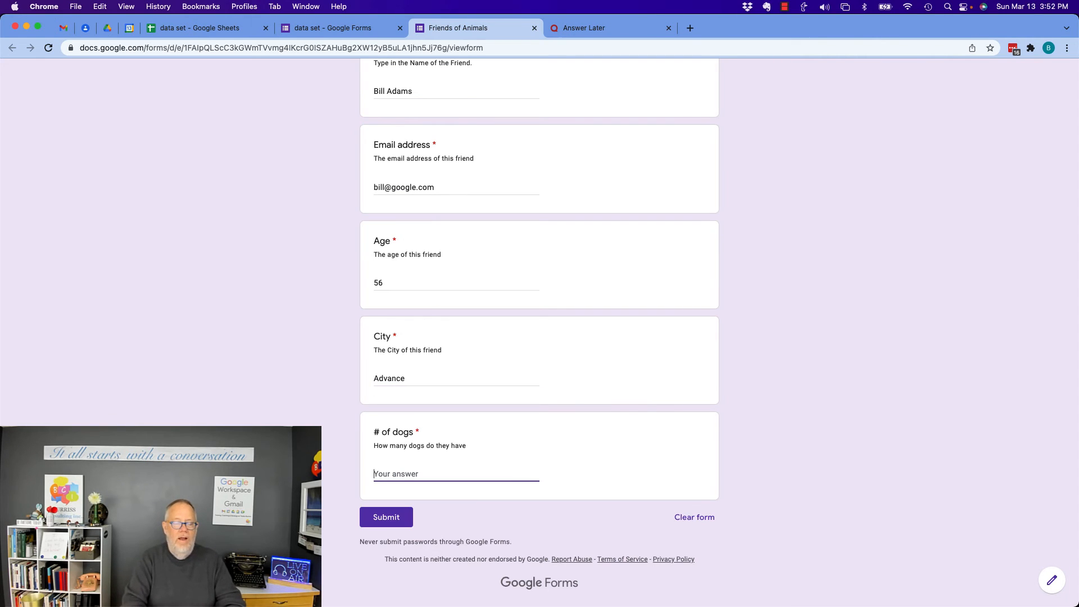
text(4)
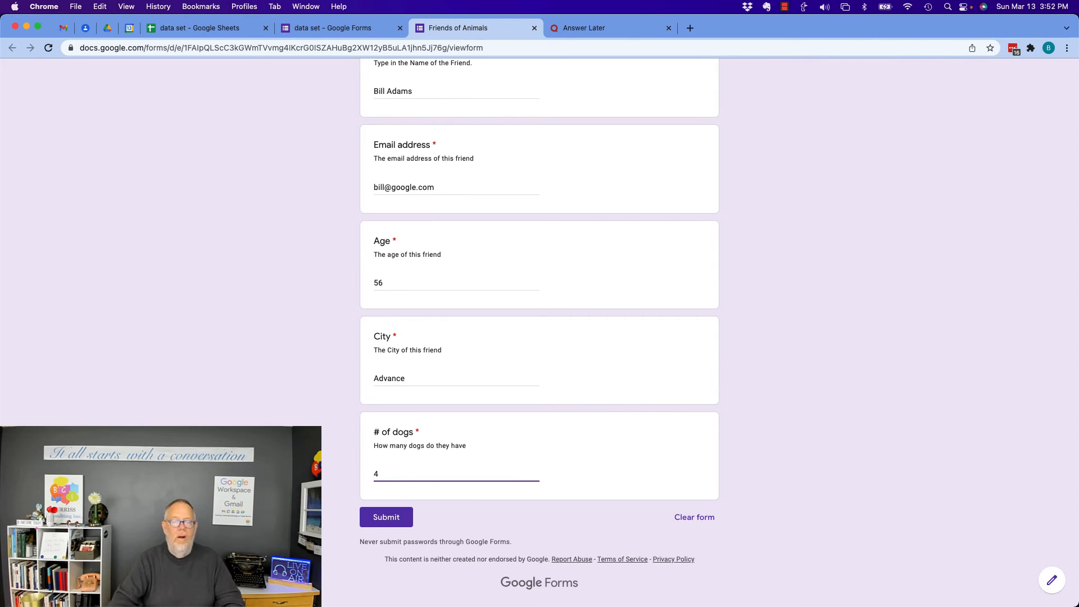
click(386, 518)
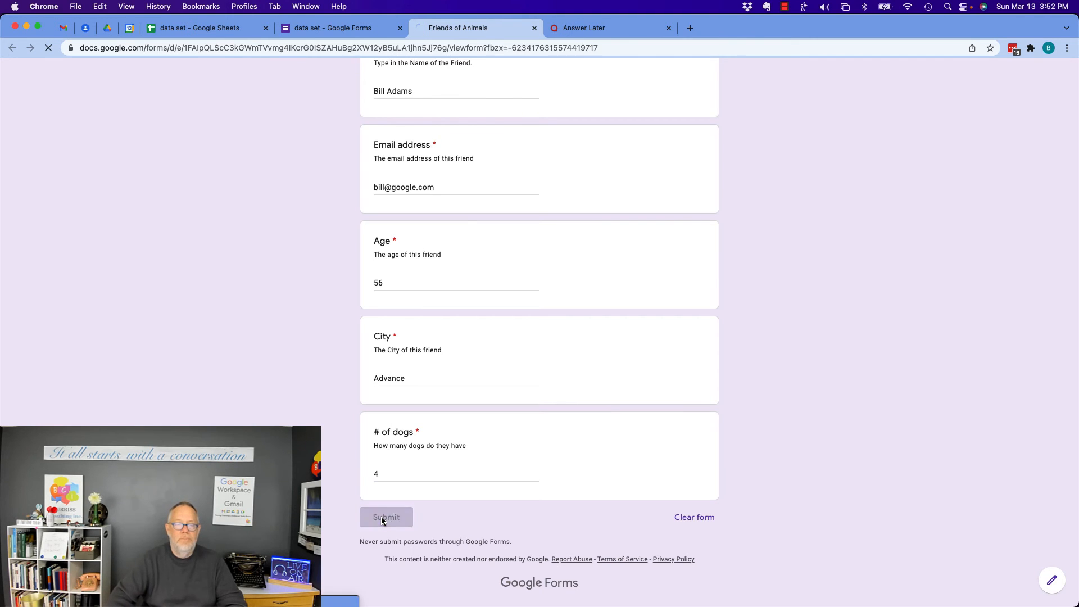
click(385, 517)
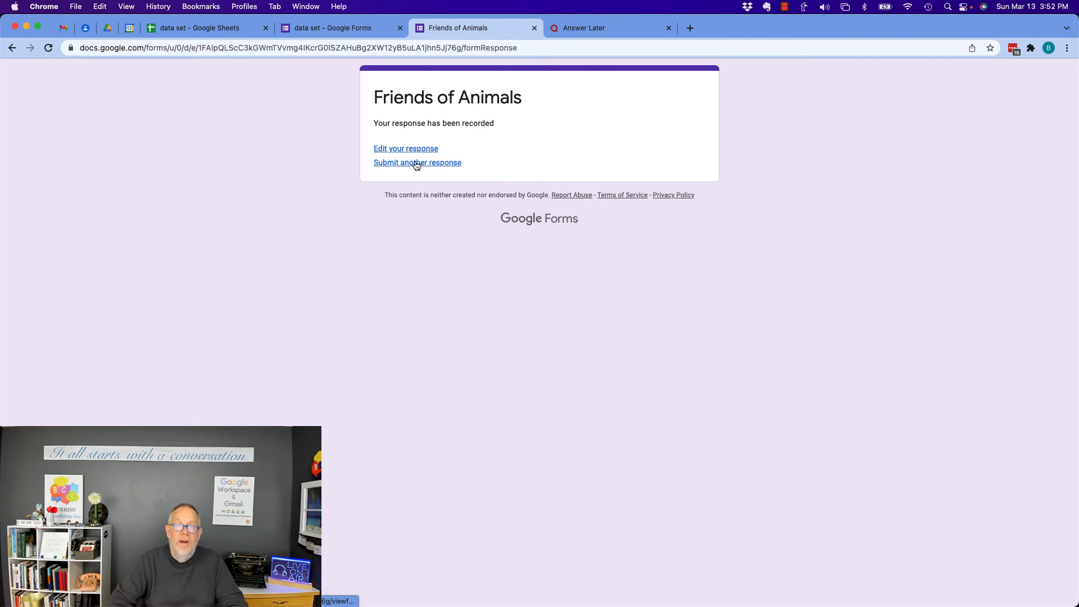
click(417, 162)
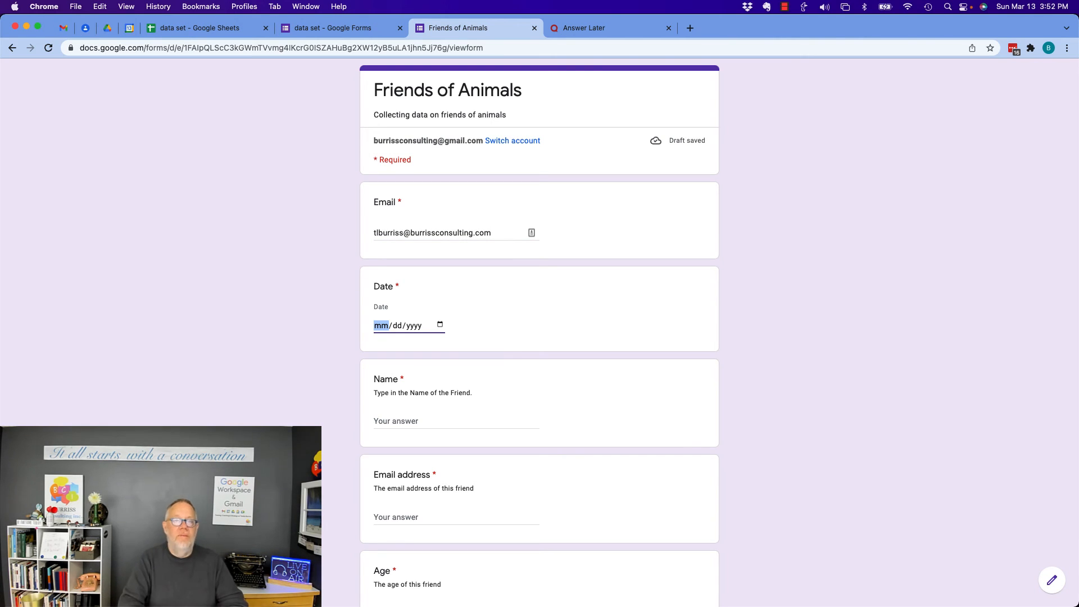
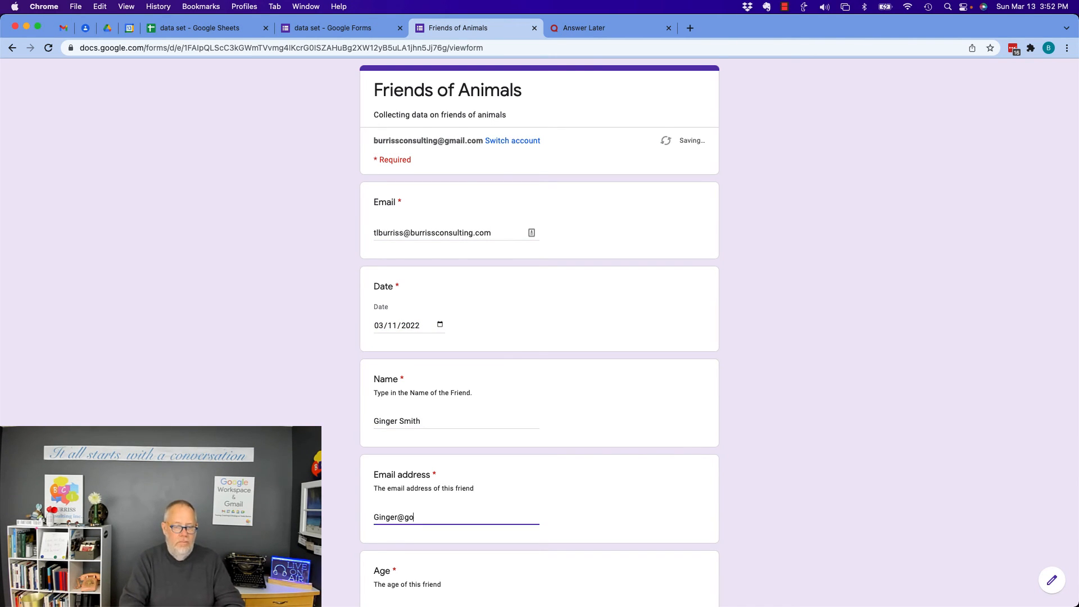
scroll(down, 3)
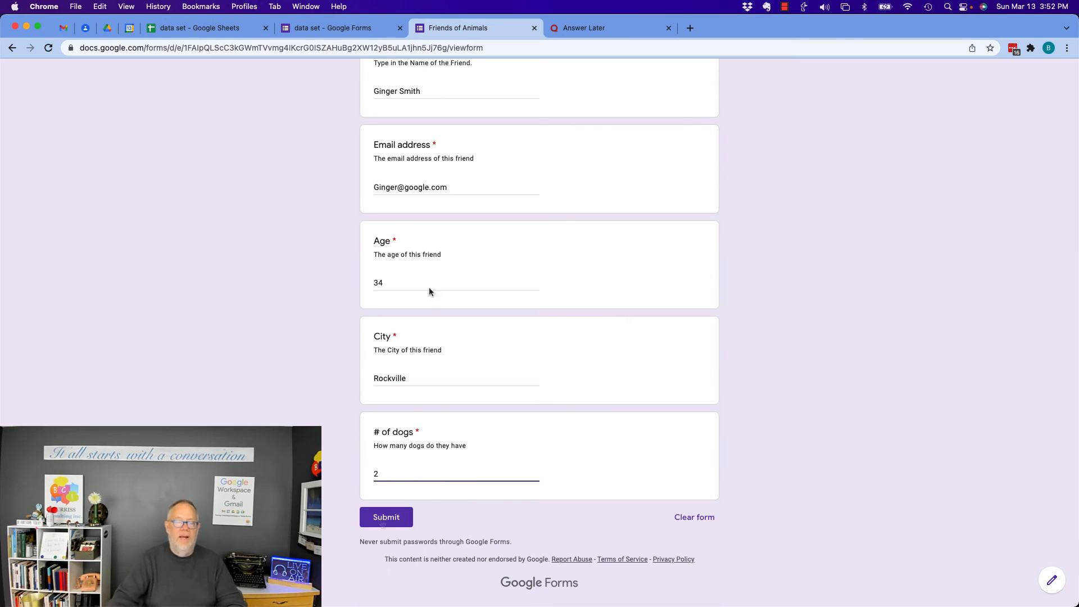
click(385, 517)
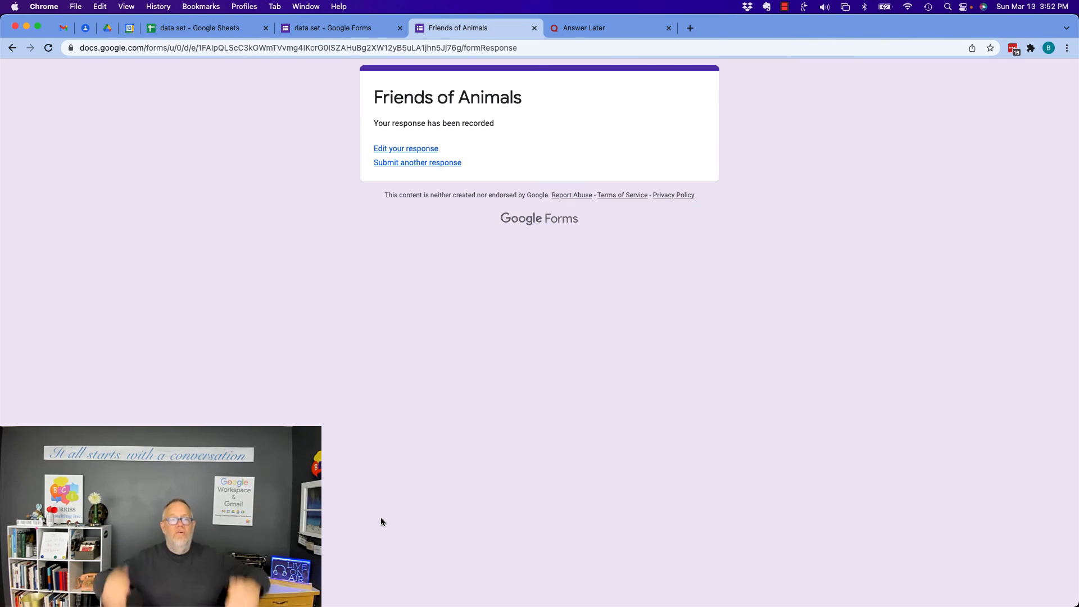
mouse_move(461, 249)
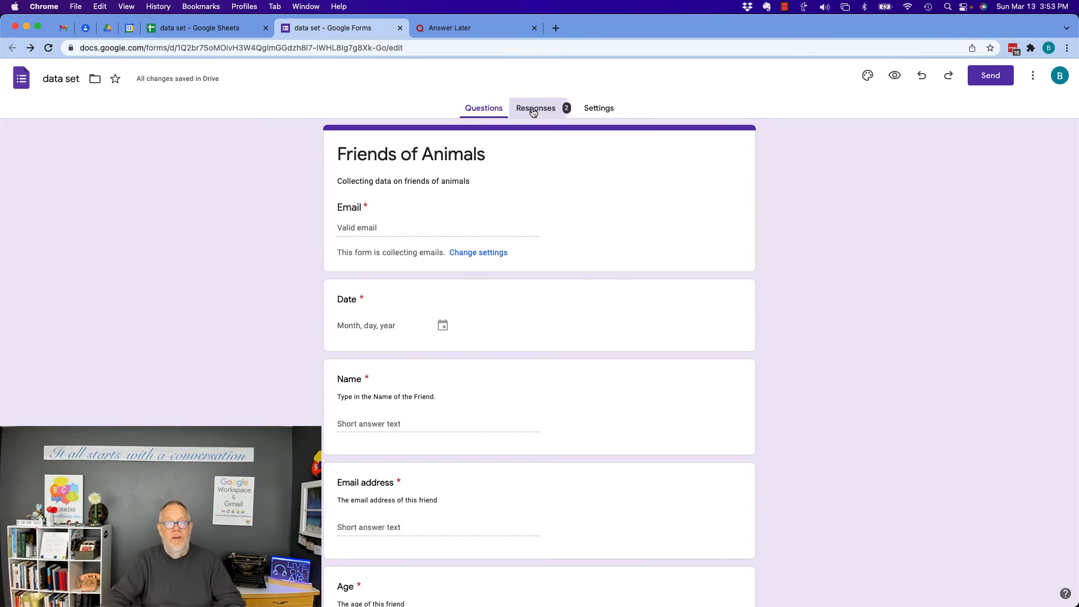
- Review the Responses summary listing both responses' dates, names, emails and ages
click(535, 108)
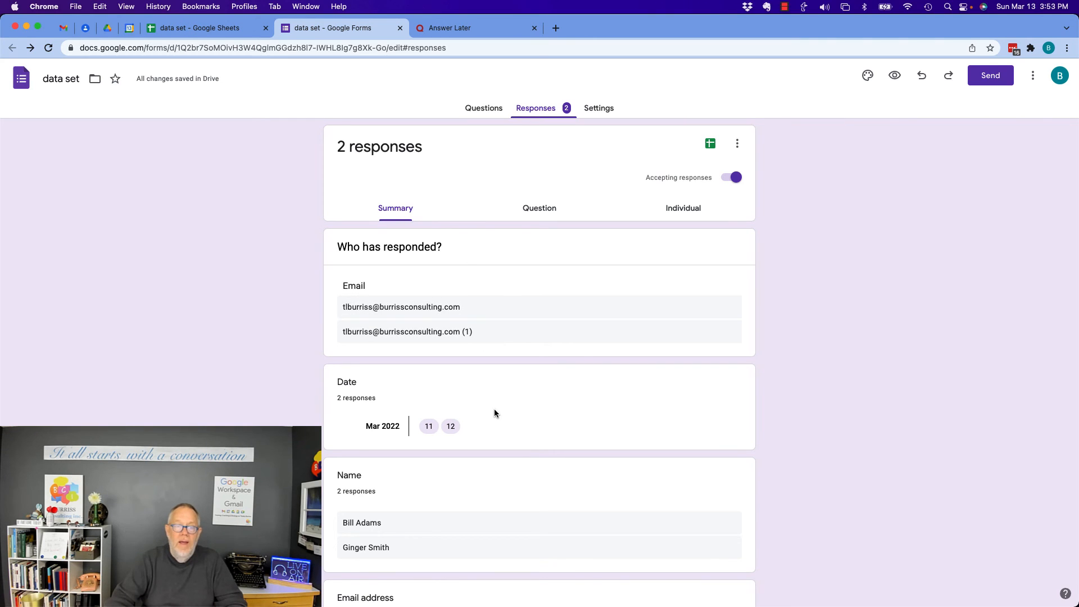
scroll(down, 3)
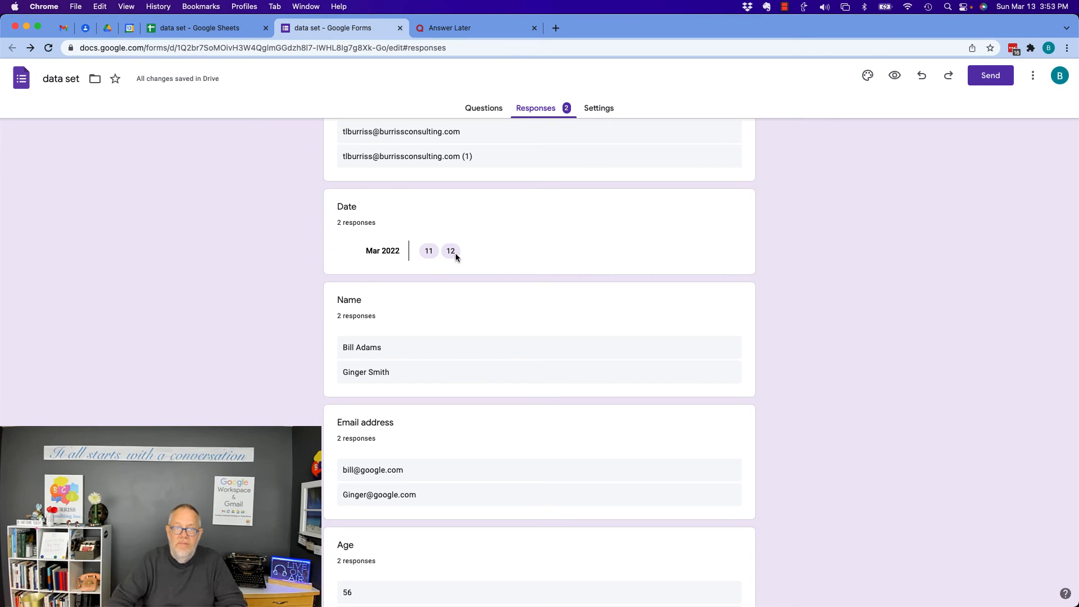
scroll(down, 3)
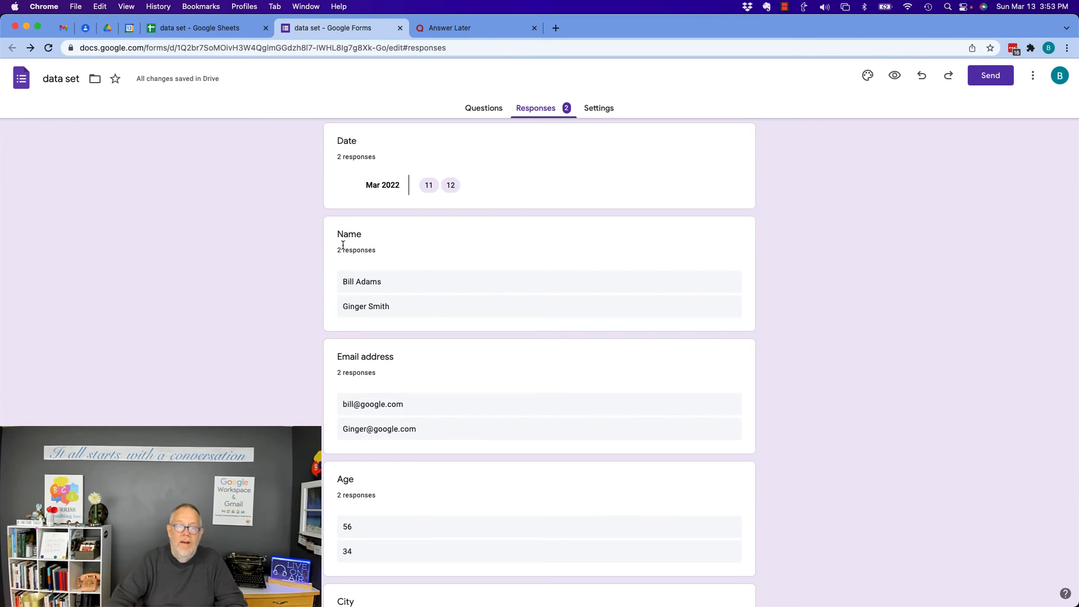
scroll(down, 3)
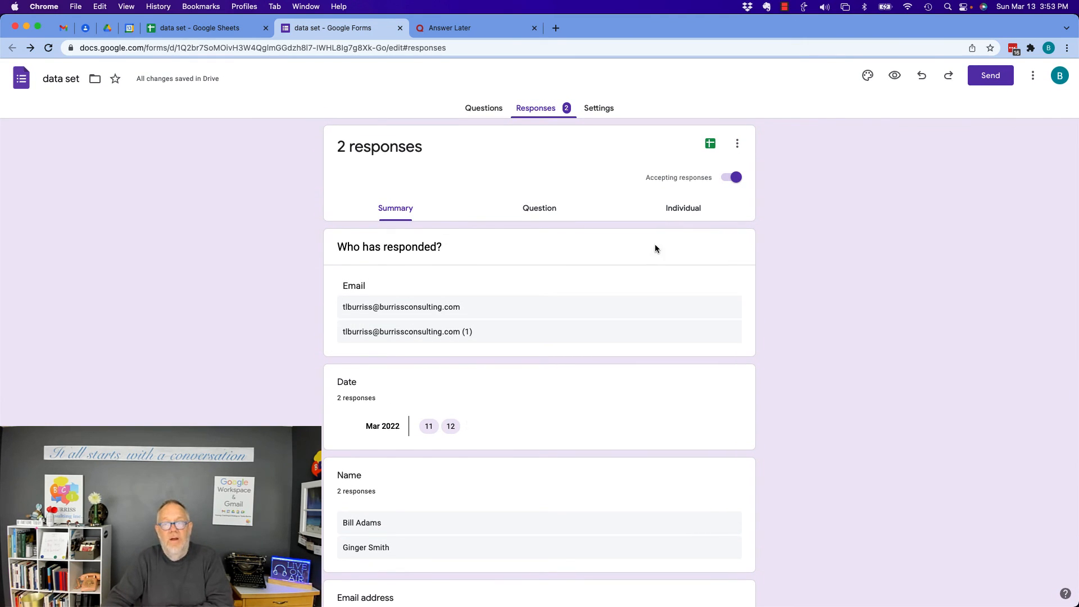
mouse_move(710, 144)
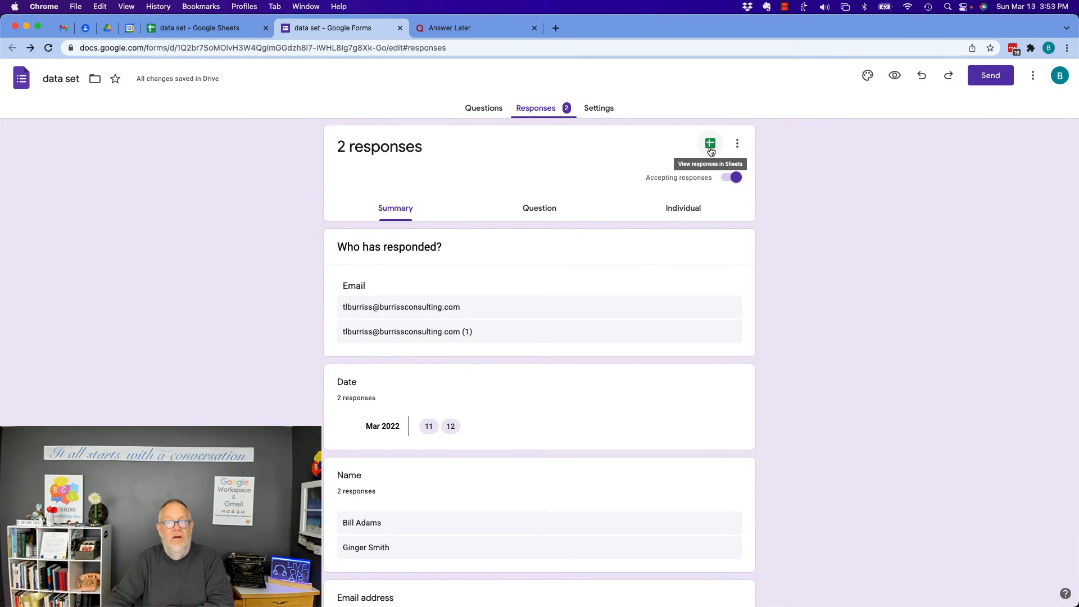
- Open the linked Sheet listing both responses under Timestamp, Date, Name, Email, Age, City, # of dogs
click(711, 144)
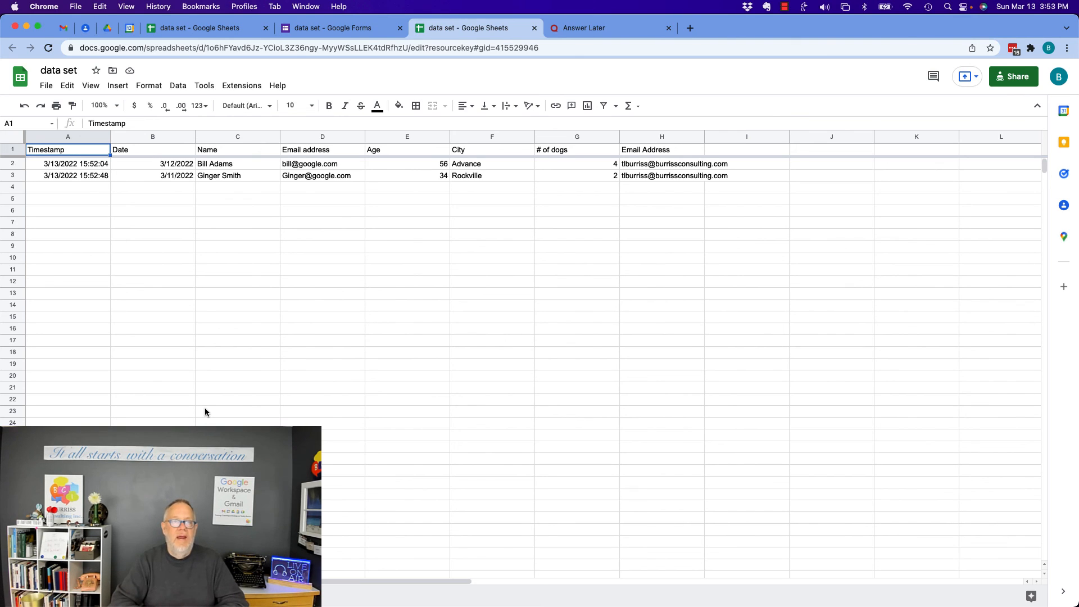
mouse_move(217, 351)
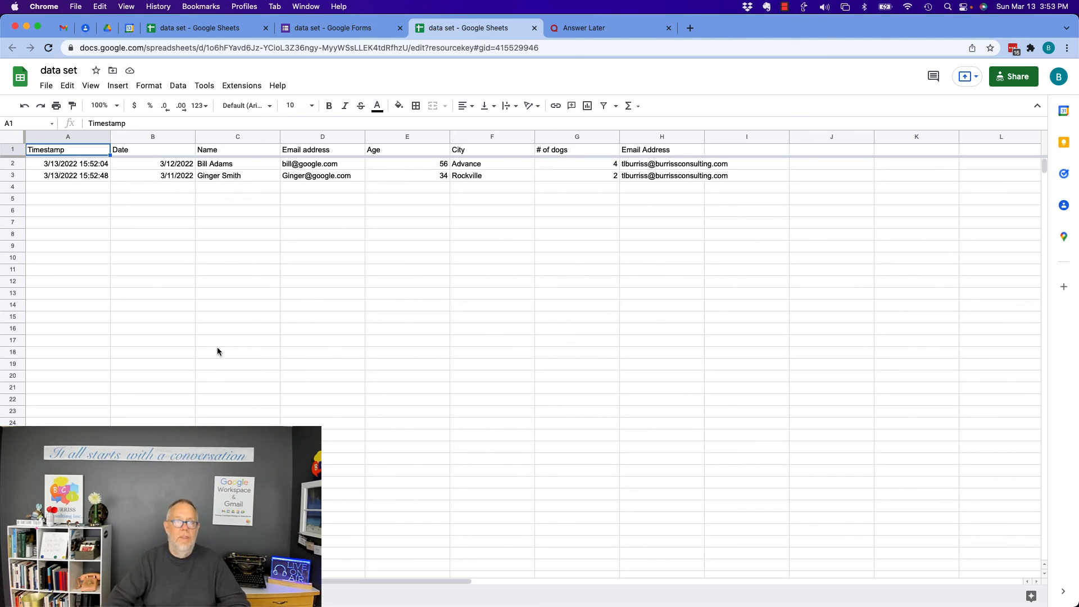